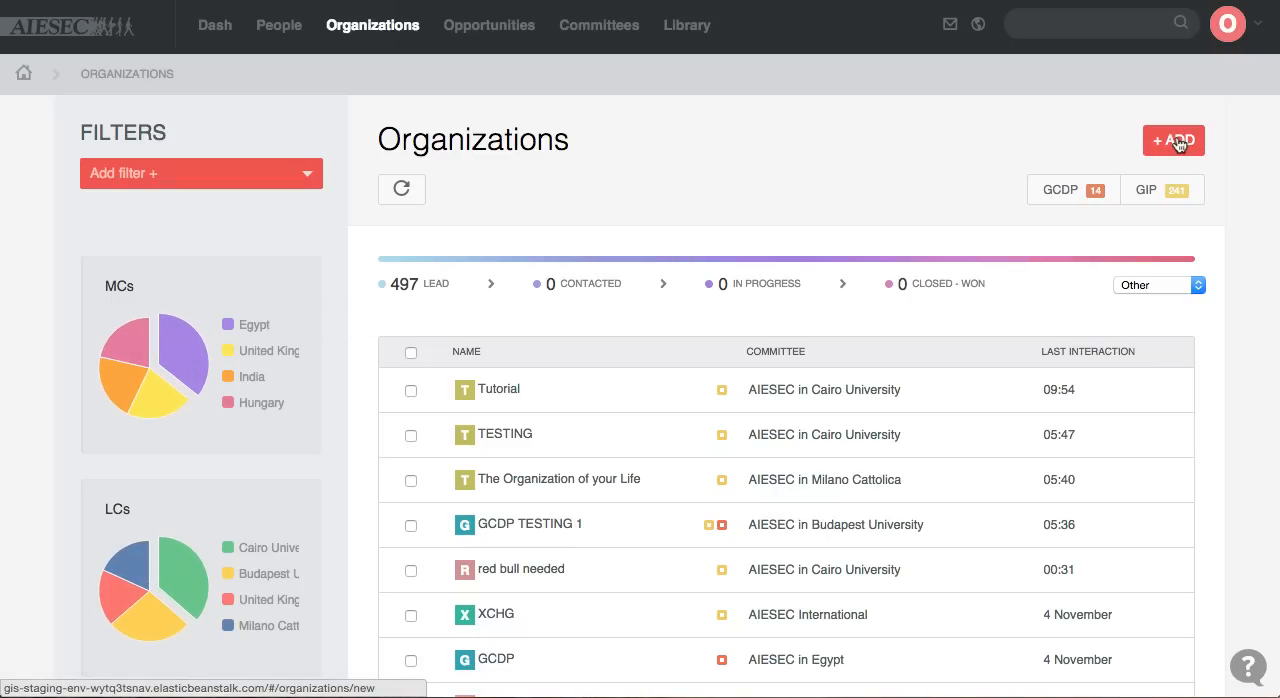
Add a new organization named Tutorial and begin its committee entry with 'cai'.
left_click(1173, 140)
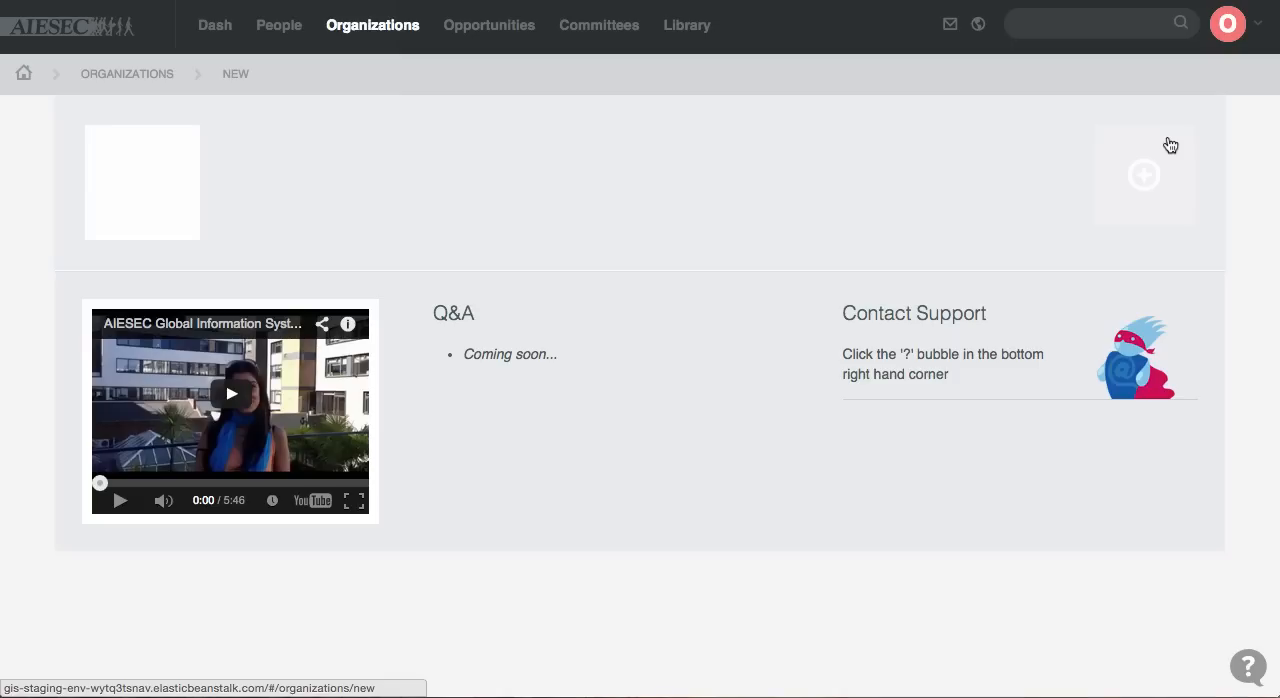
left_click(1143, 175)
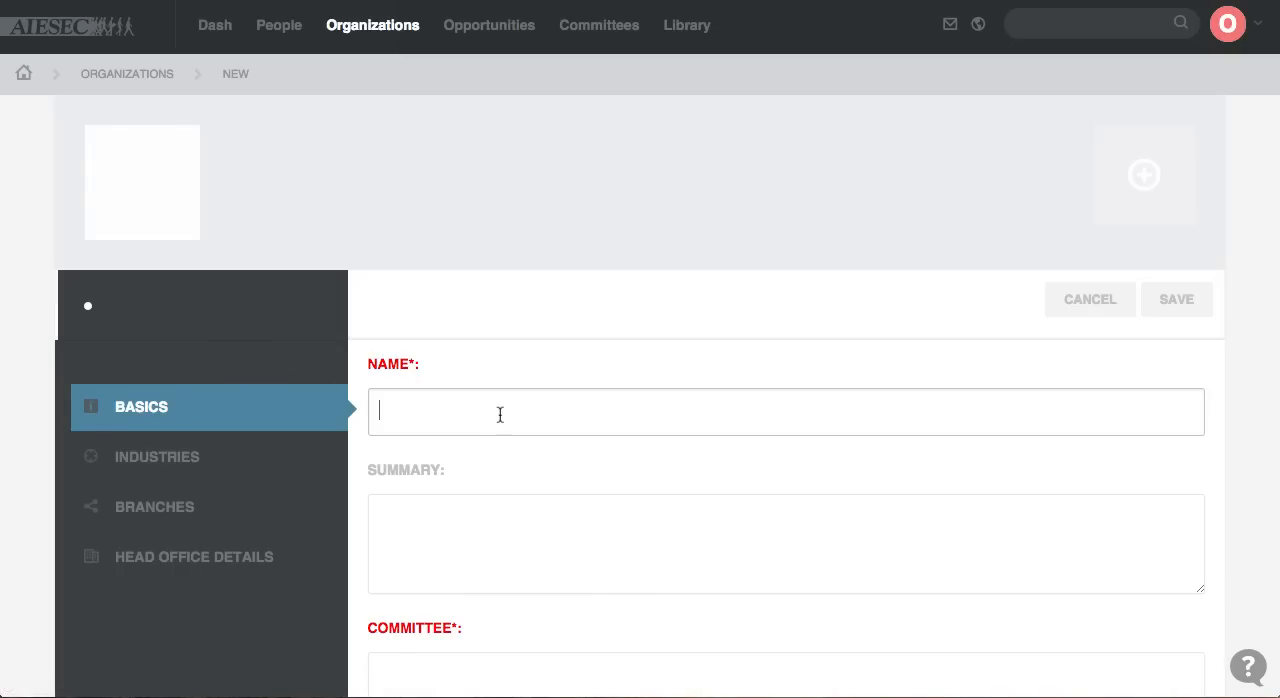
type("Tutorial")
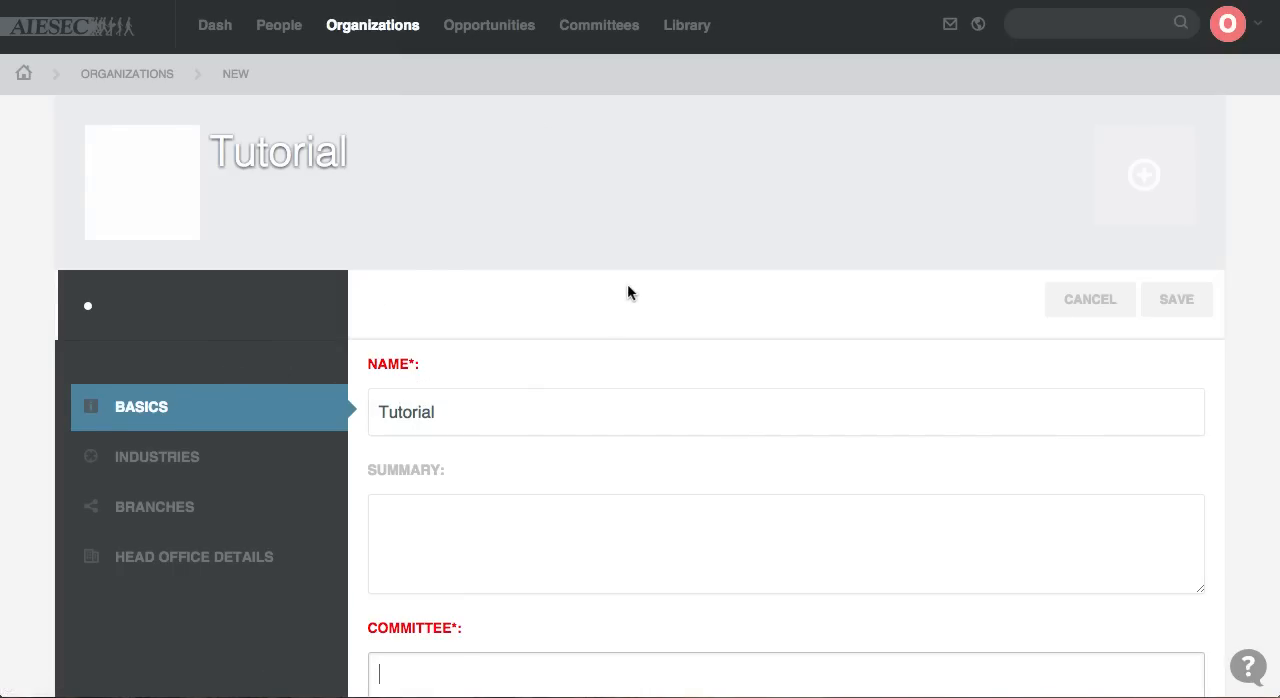
type("cai")
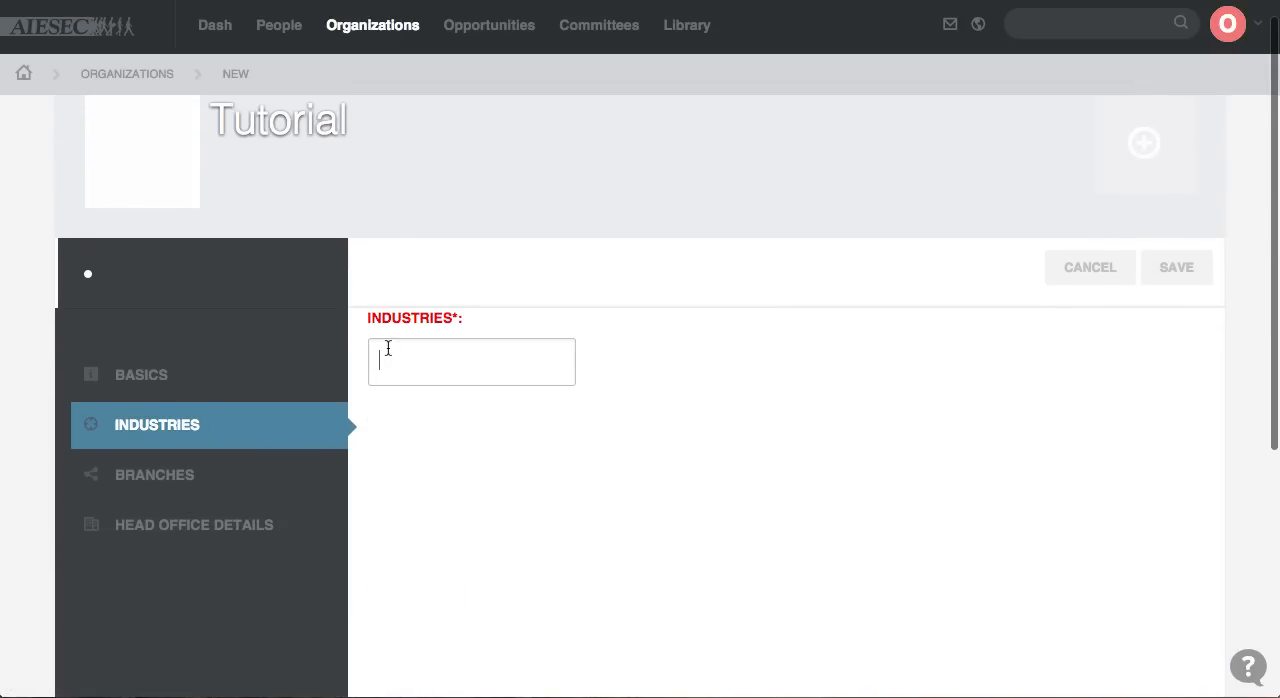
Give Tutorial the Defense & Space industry and save the organization.
type("sp")
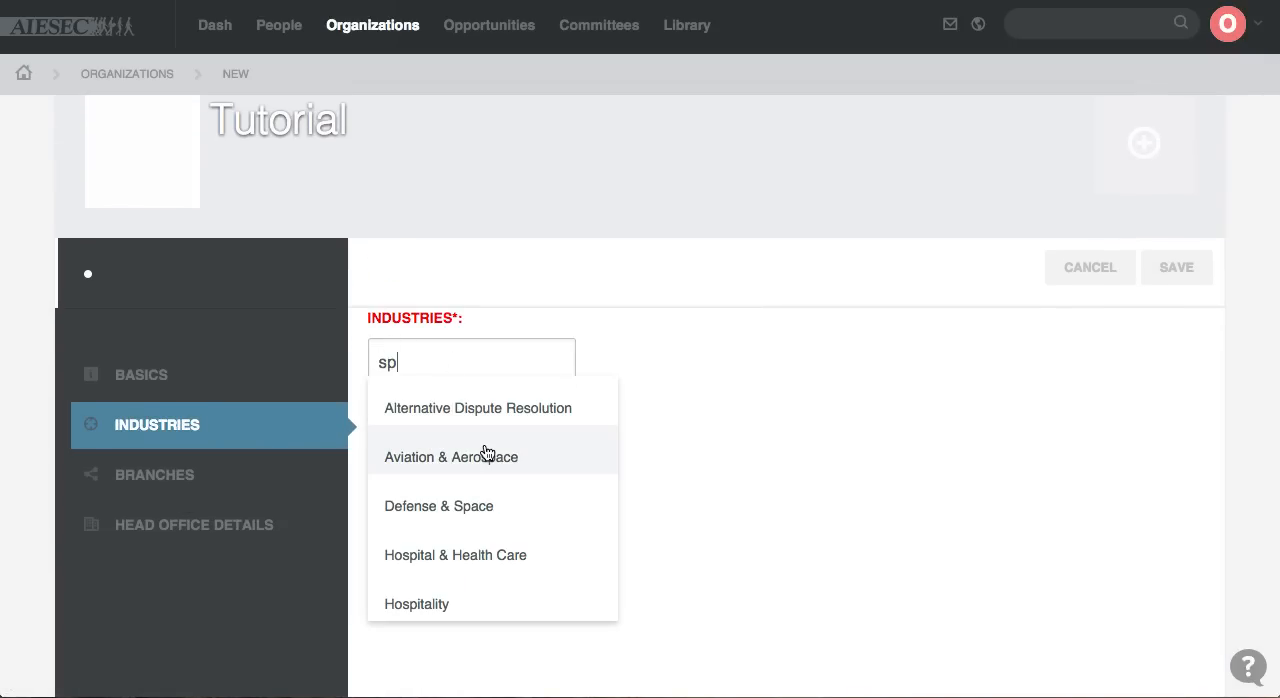
type("a")
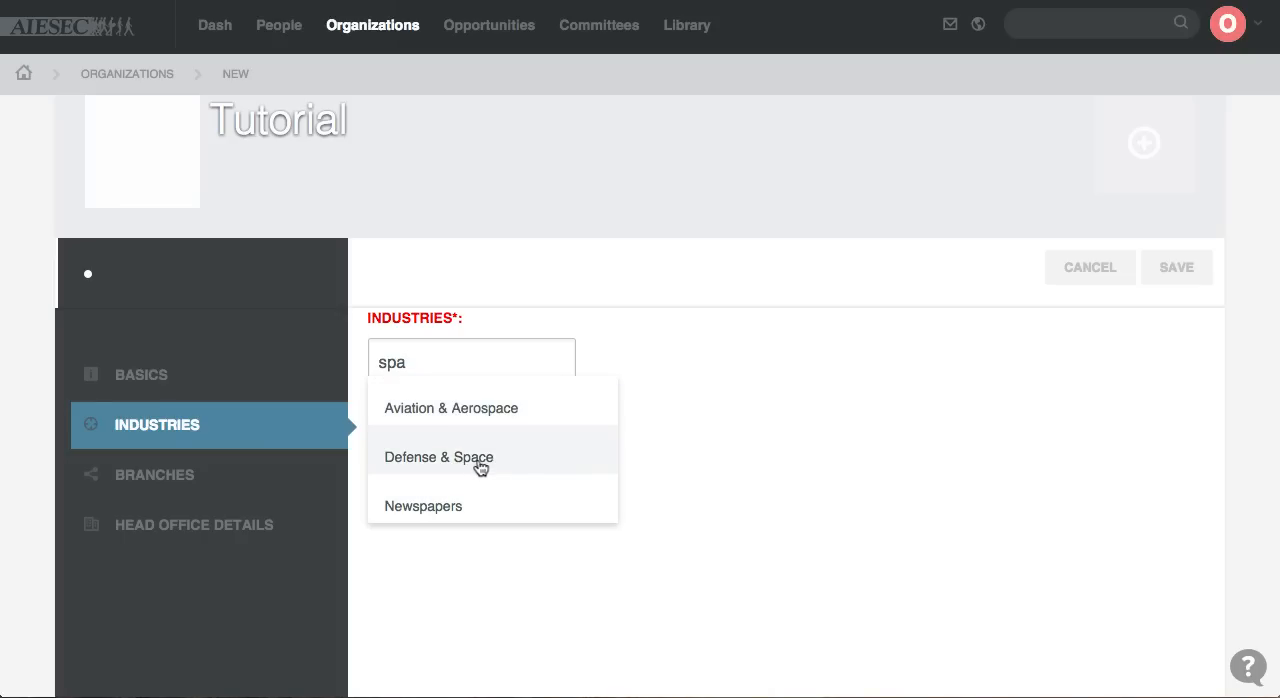
left_click(438, 457)
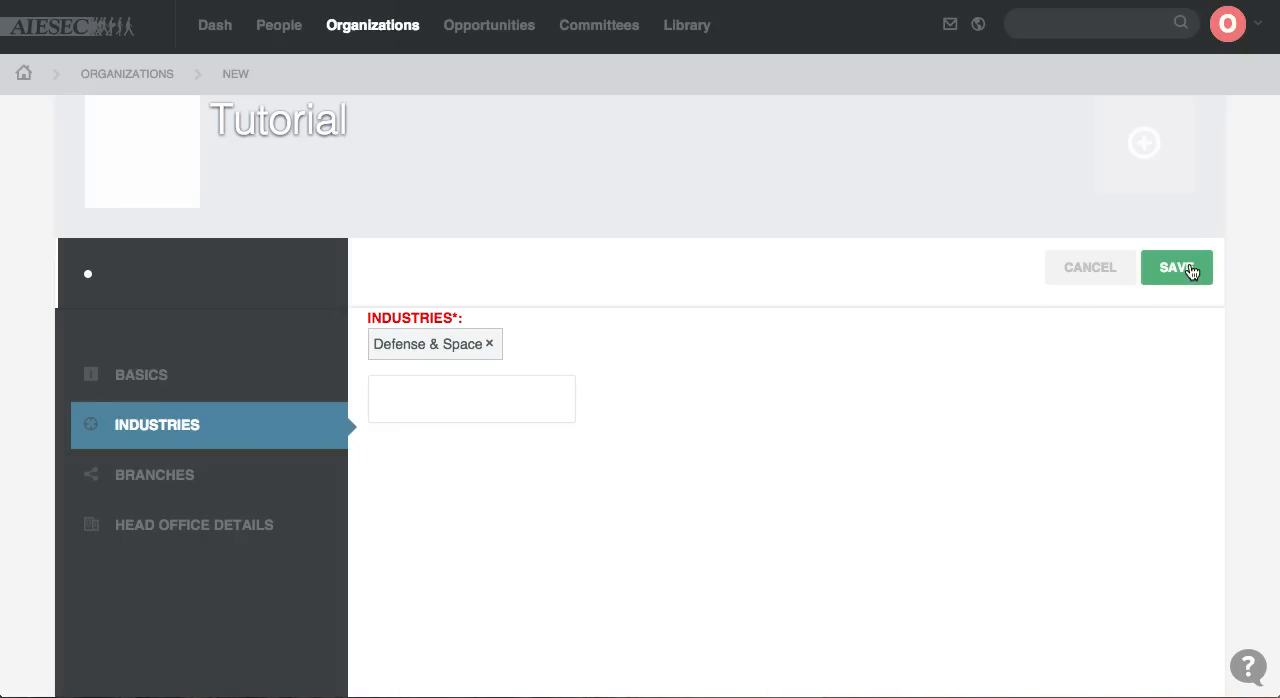
left_click(1176, 267)
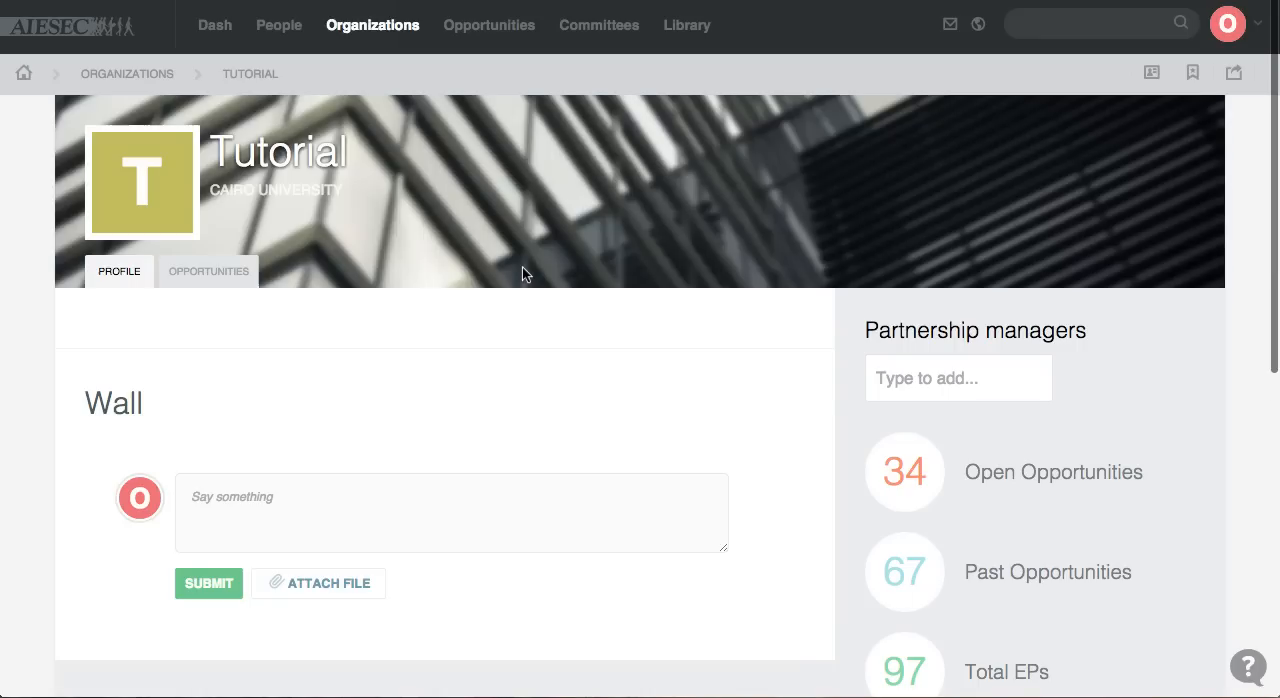
mouse_move(335, 307)
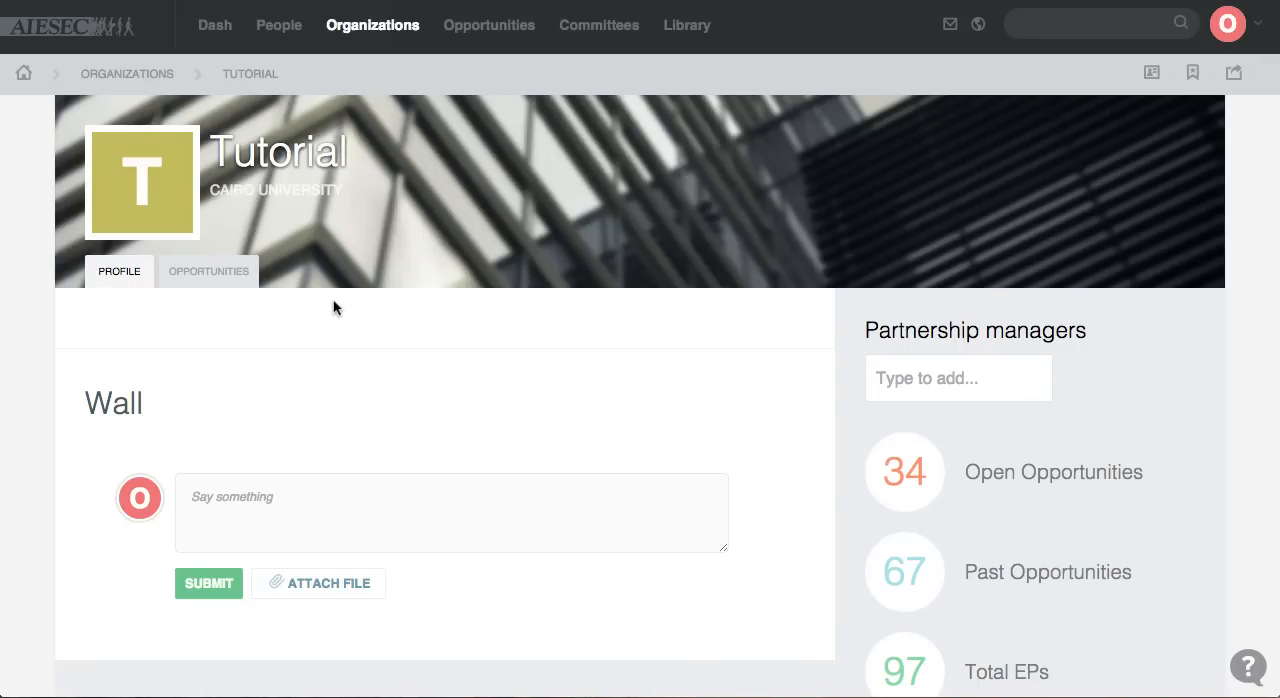
mouse_move(225, 285)
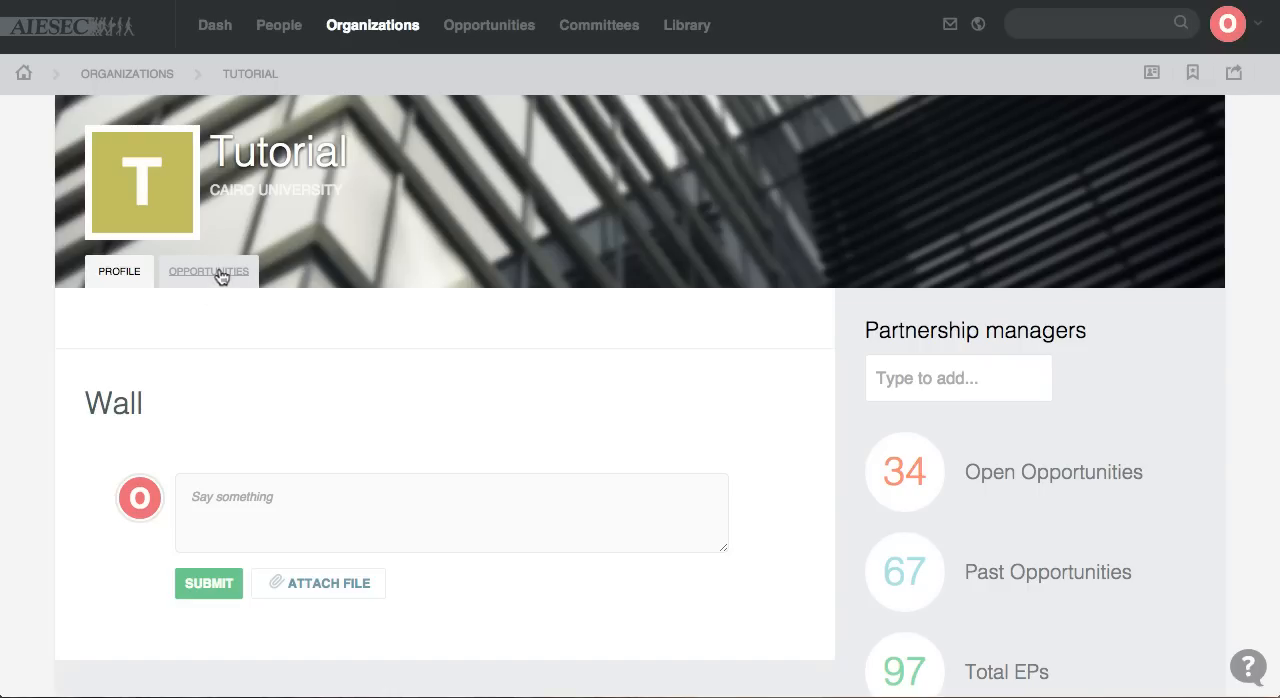
Check Tutorial's own opportunities, then go to the general Opportunities list.
left_click(208, 271)
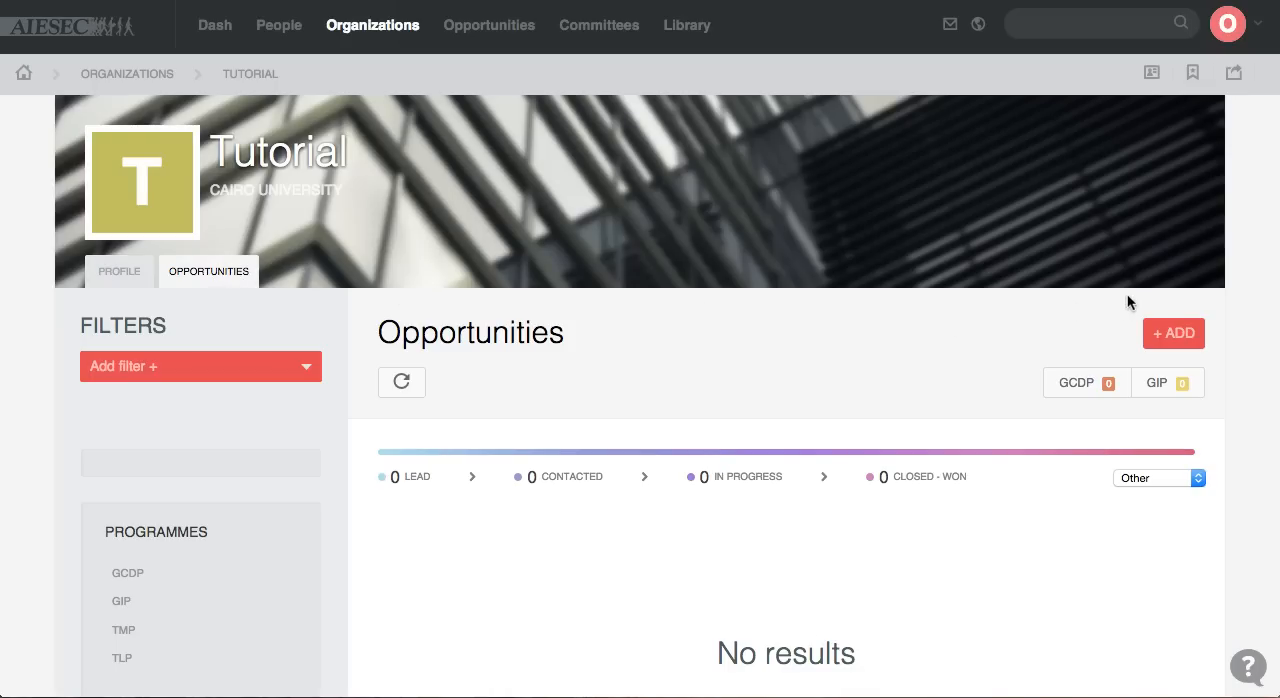
mouse_move(489, 25)
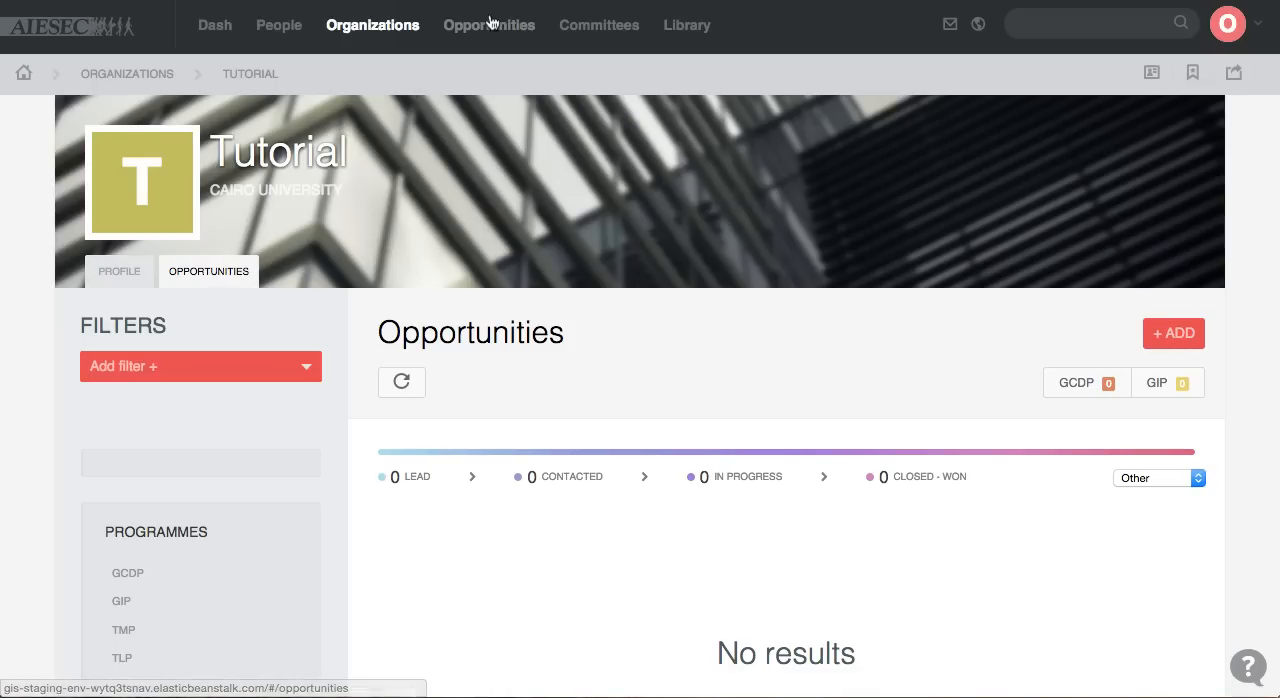
left_click(489, 25)
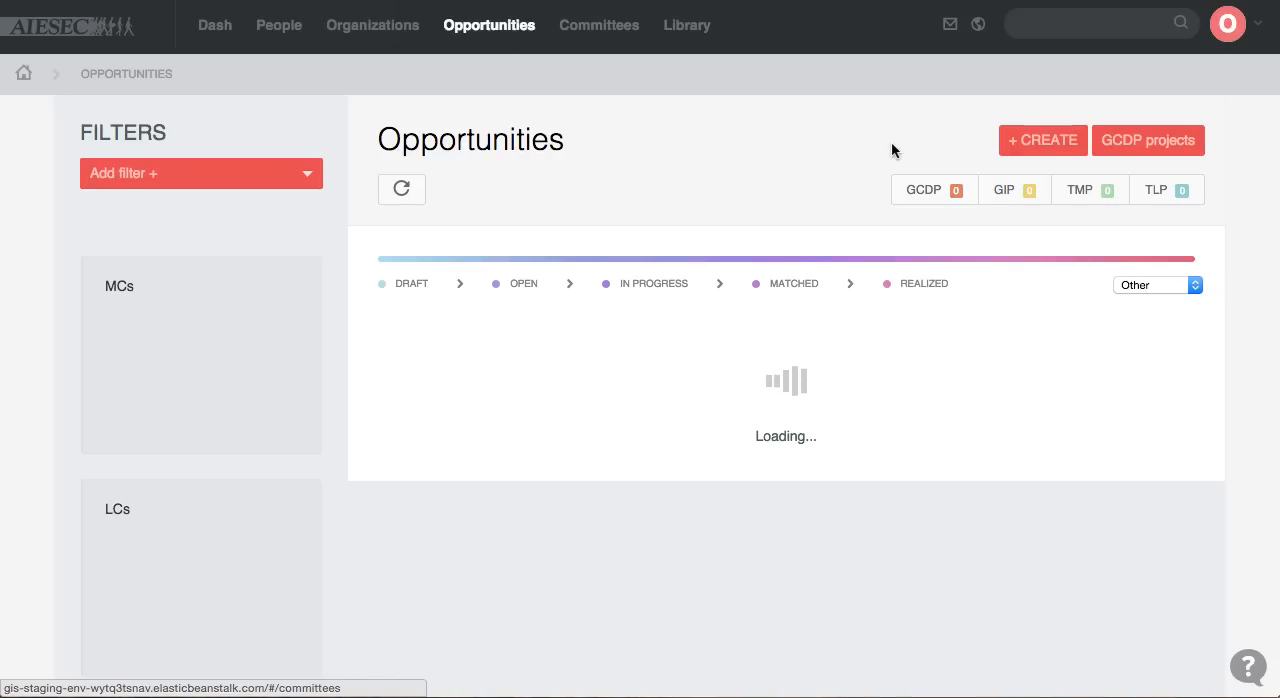
Create a new opportunity titled 'Tutorial Opp' with 5 openings.
left_click(1042, 140)
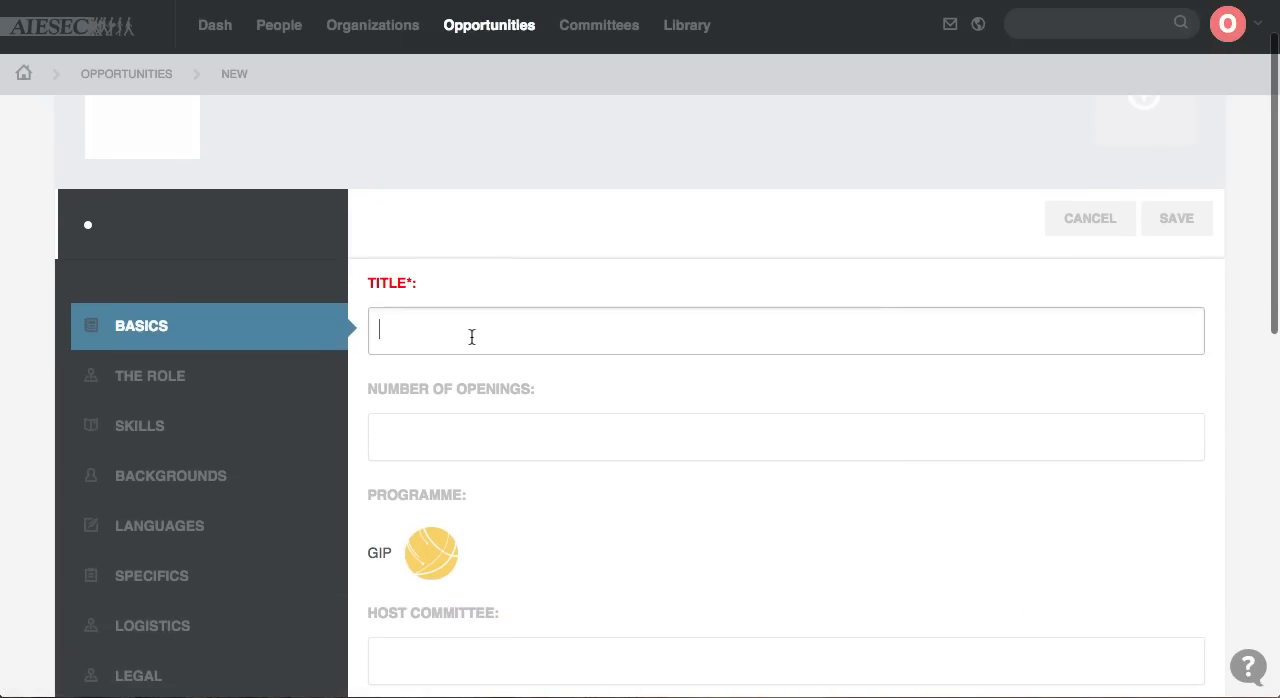
type("Tutorial")
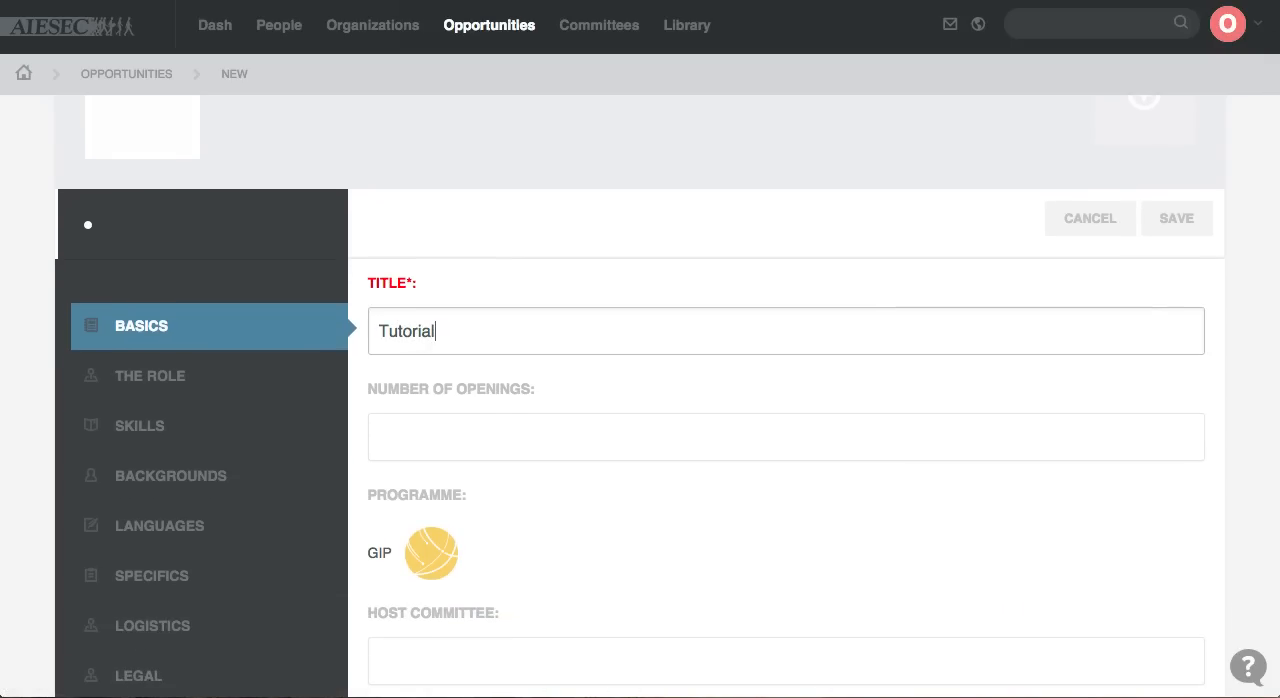
type("Opp")
left_click(786, 437)
type("5")
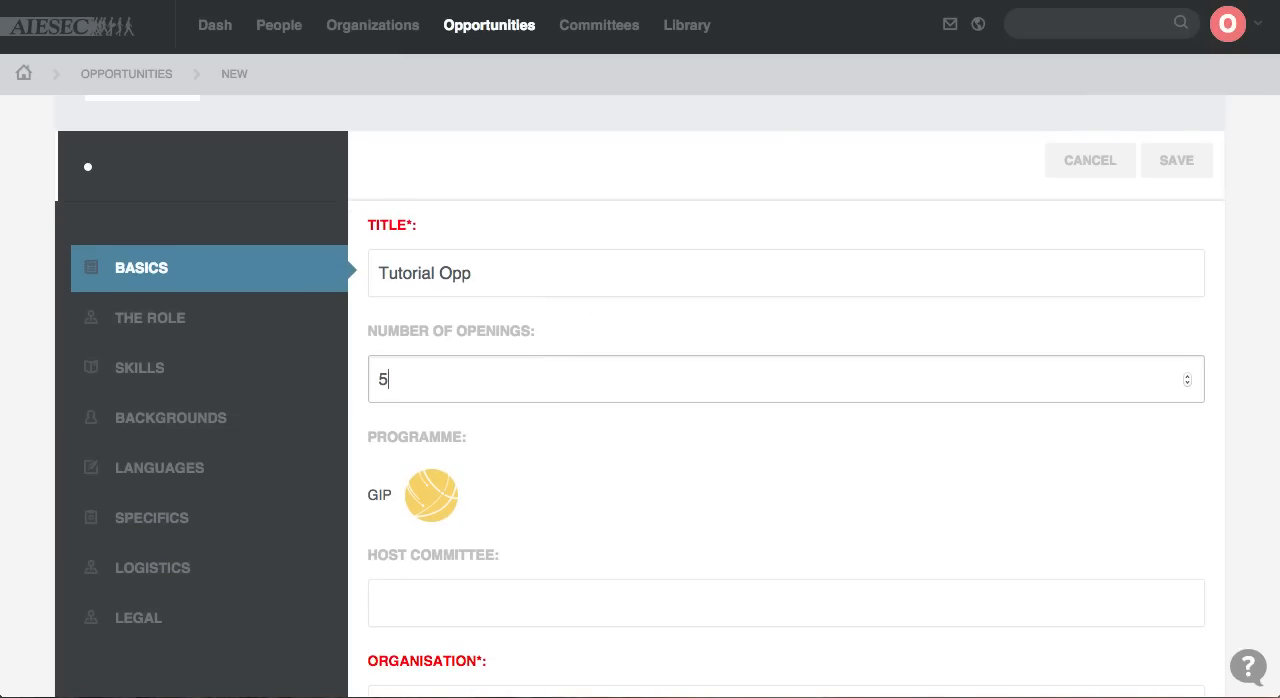
type("-11")
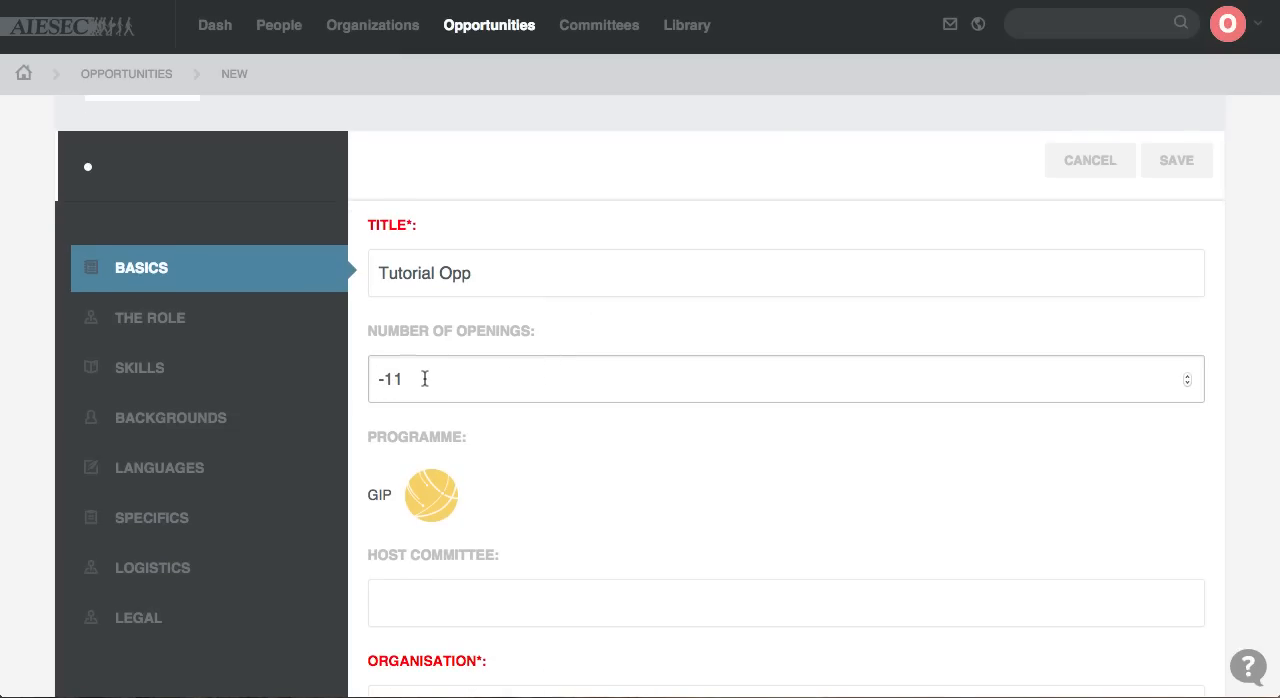
type("5")
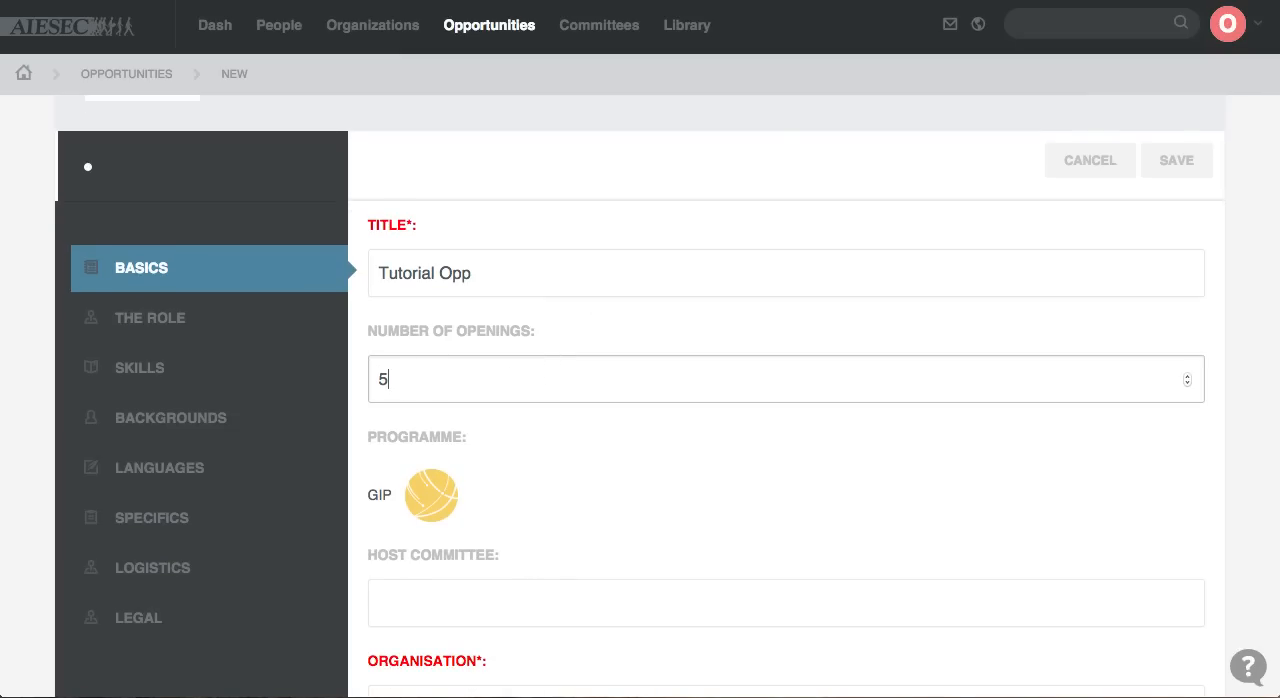
Set host committee CAIRO UNIVERSITY and organisation Tutorial in the basics.
left_click(786, 603)
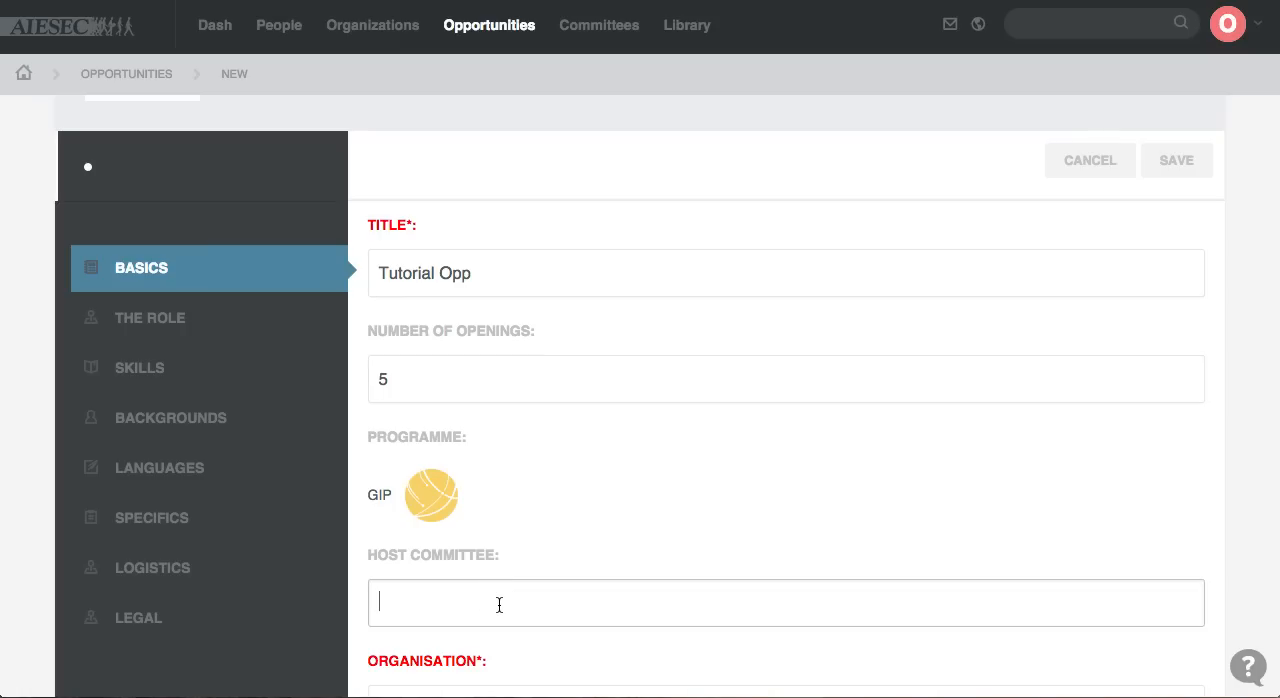
type("CAIRO UNIVERSITY")
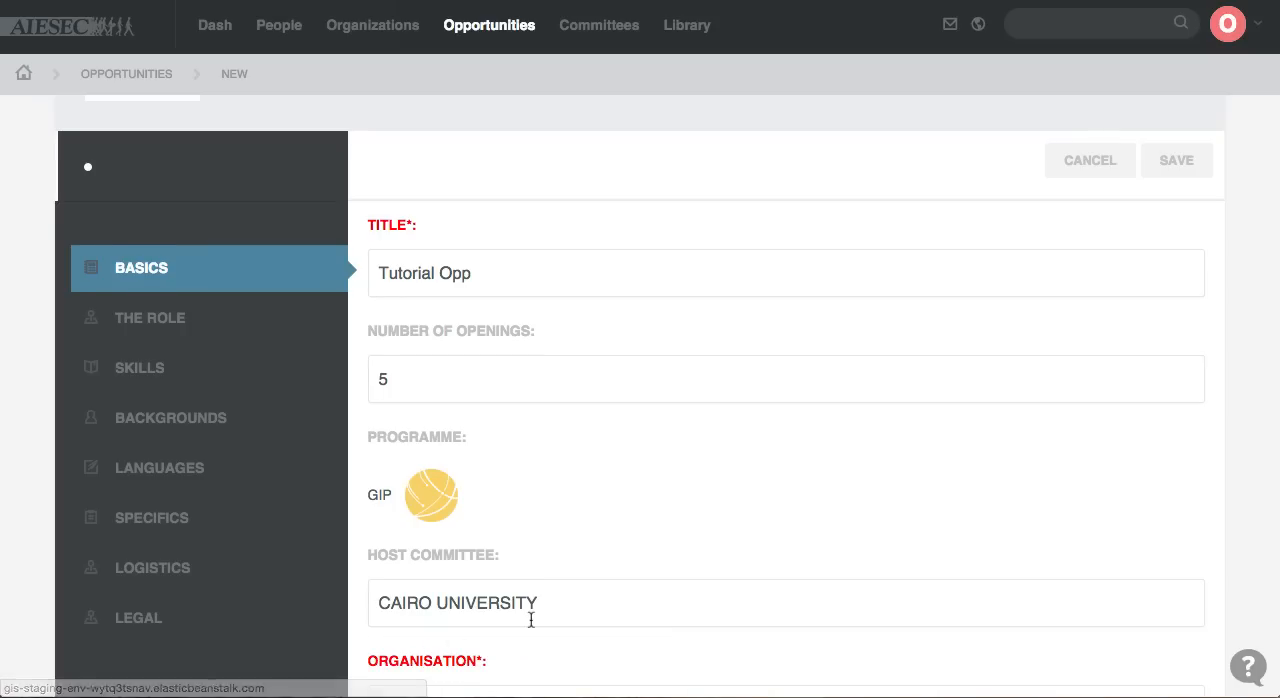
scroll("down", 3)
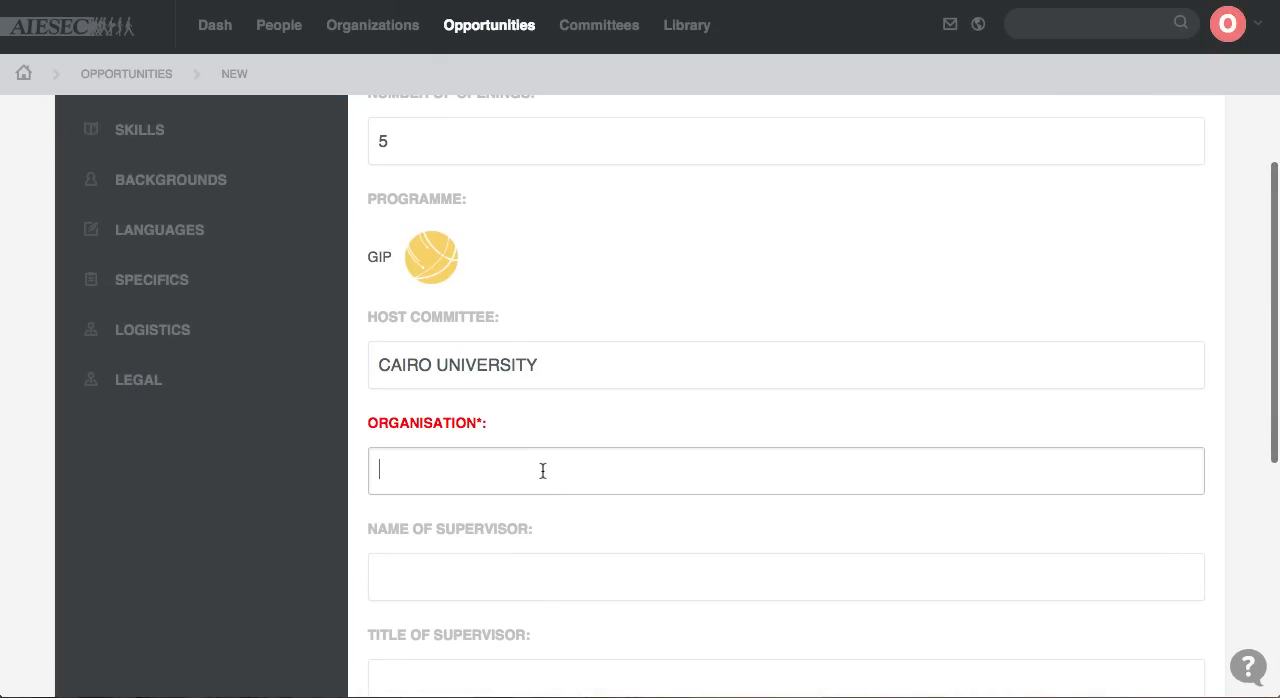
type("Tutorial")
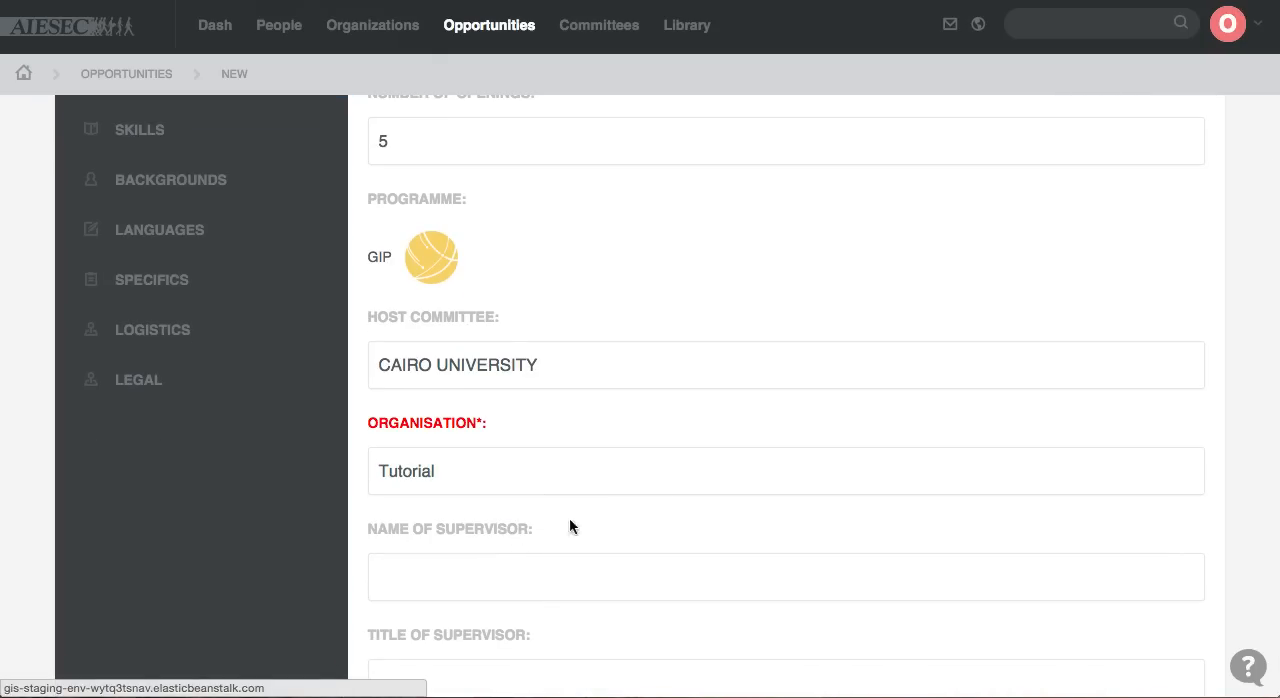
scroll("down", 3)
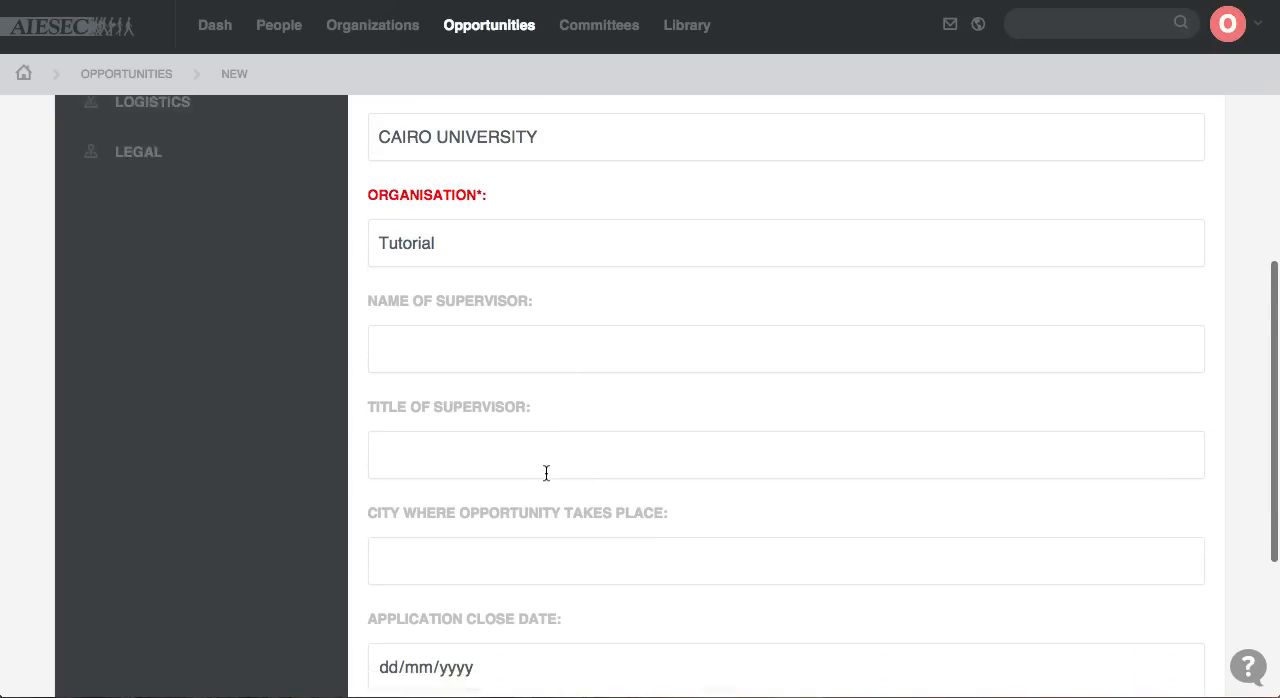
left_click(150, 182)
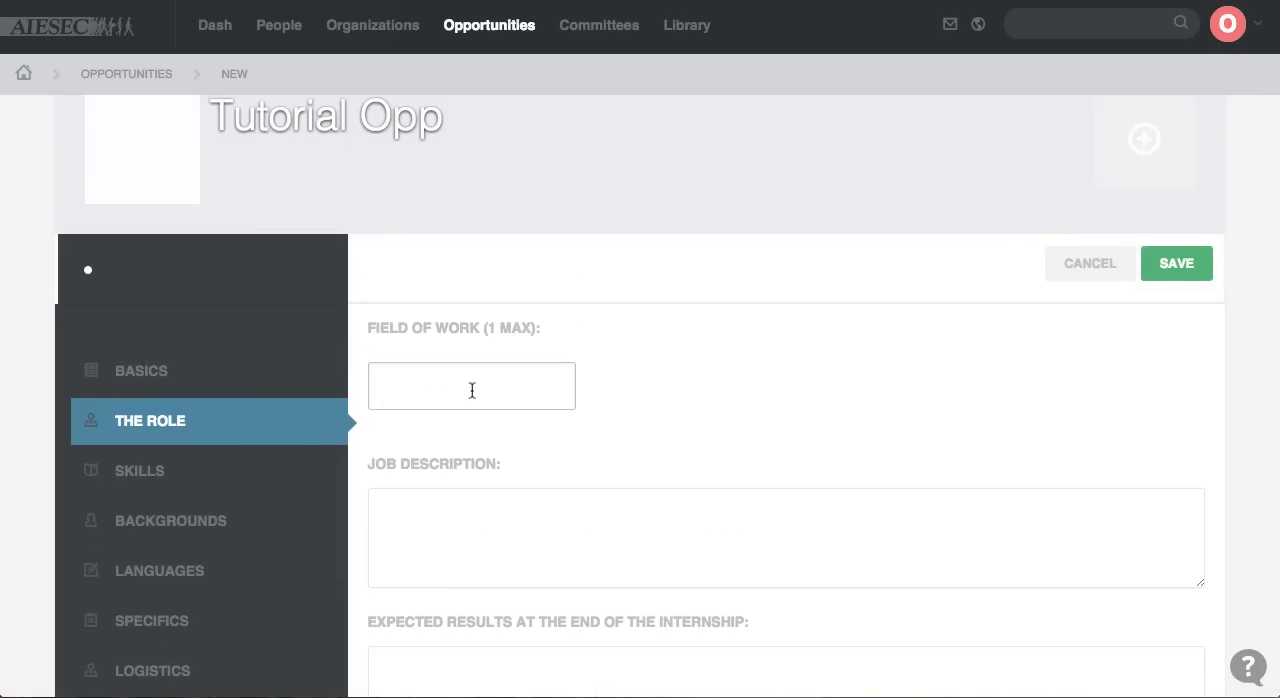
Choose Marketing as field of work and enter a '....' placeholder job description.
left_click(471, 386)
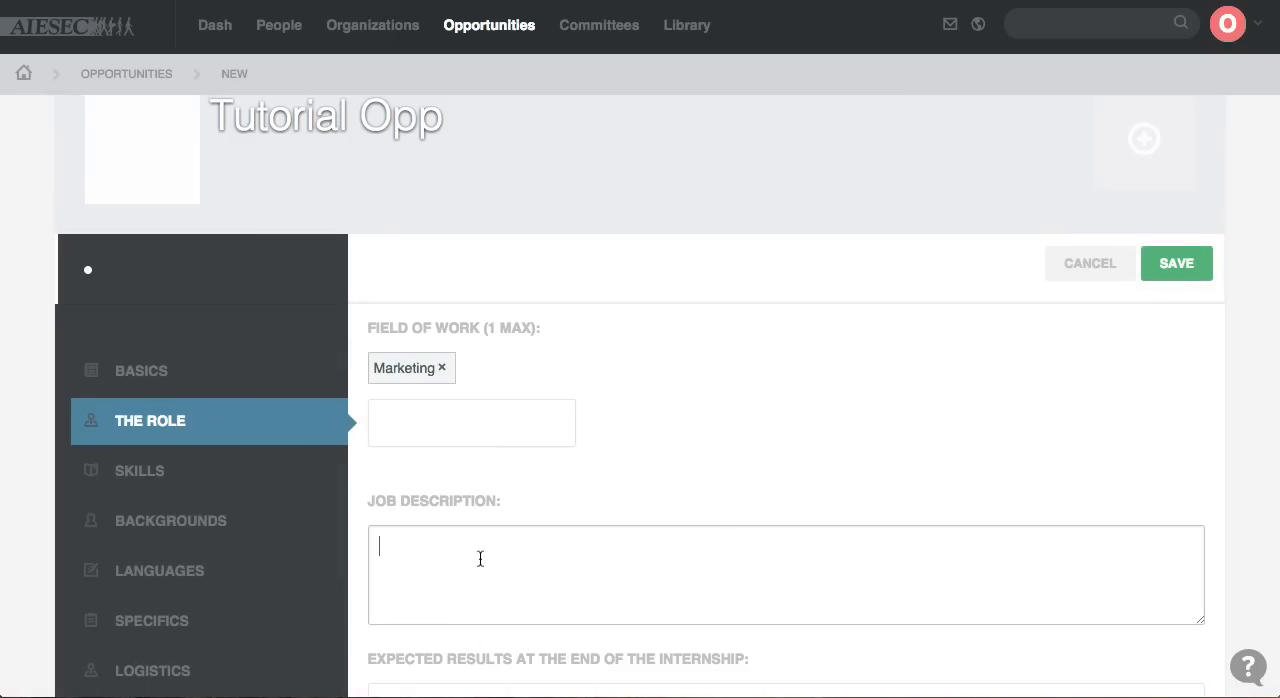
type("....")
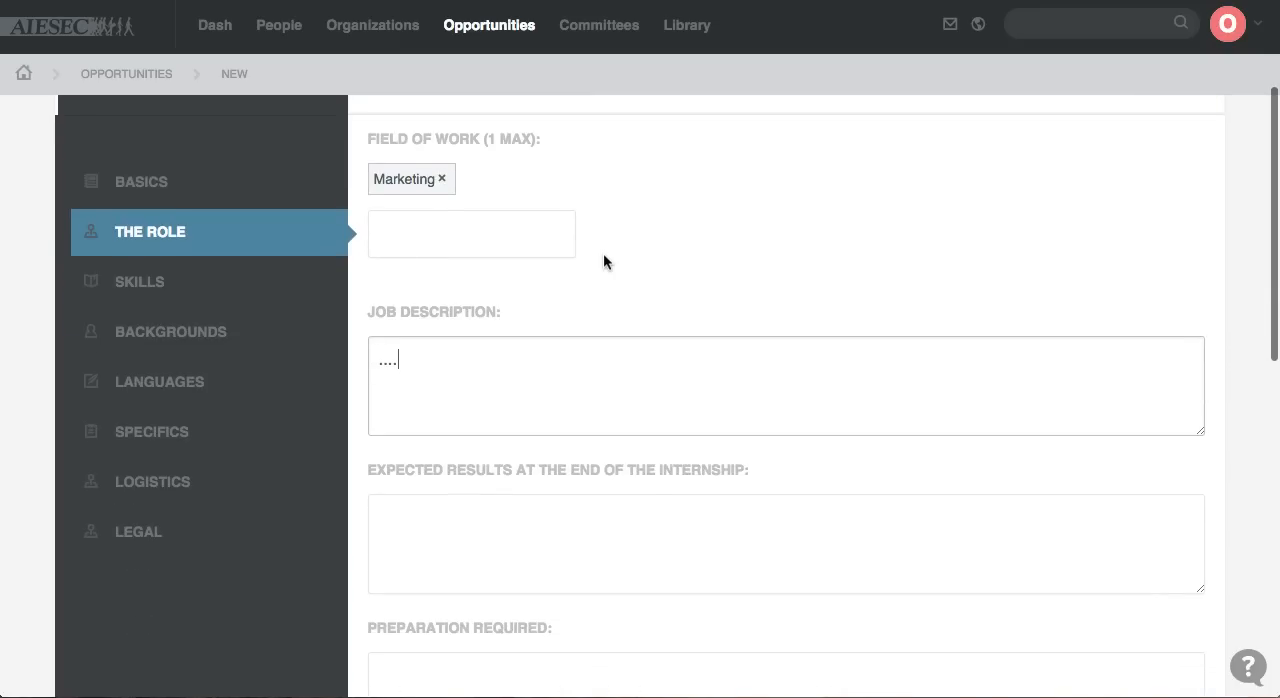
scroll("down", 3)
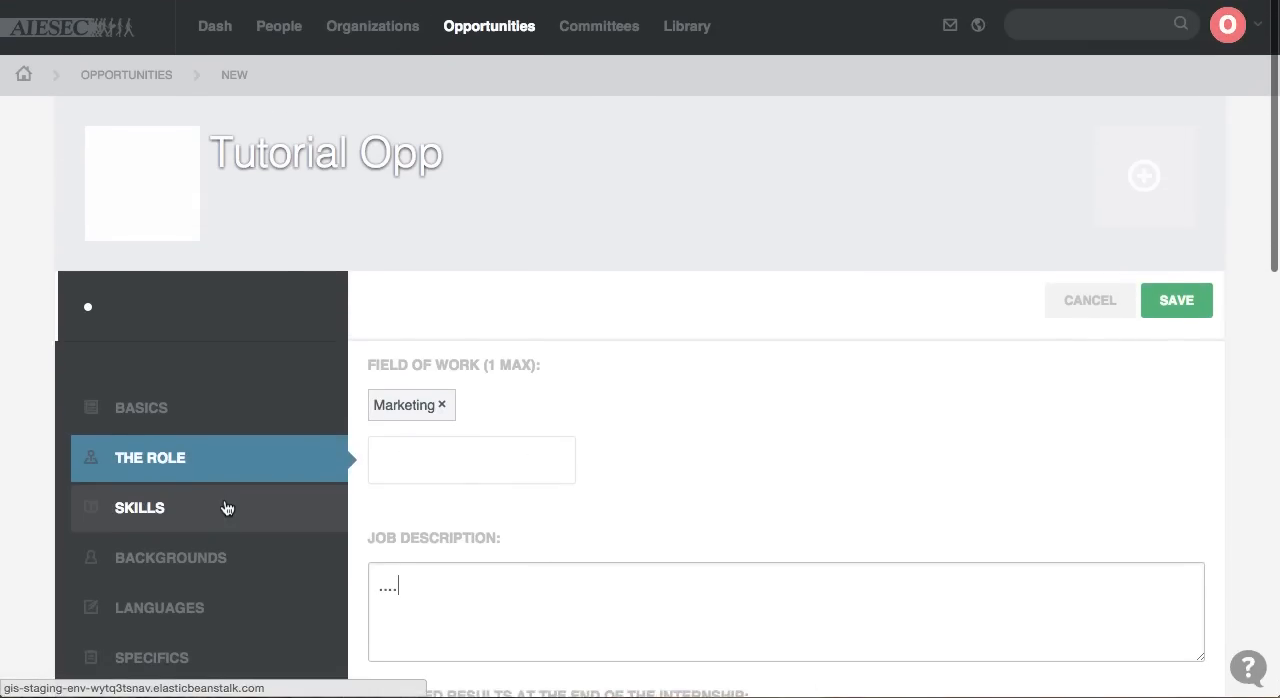
Add Marketing / Selling skills and MARKETING as a required background.
left_click(140, 507)
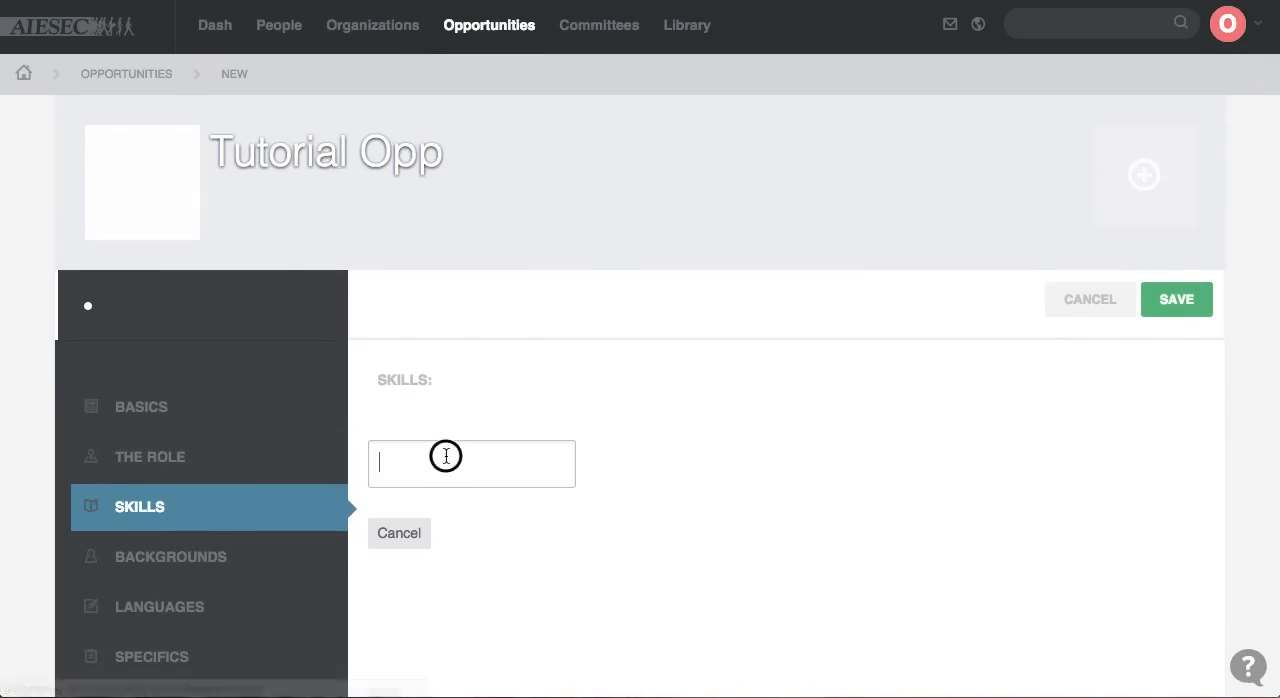
type("m")
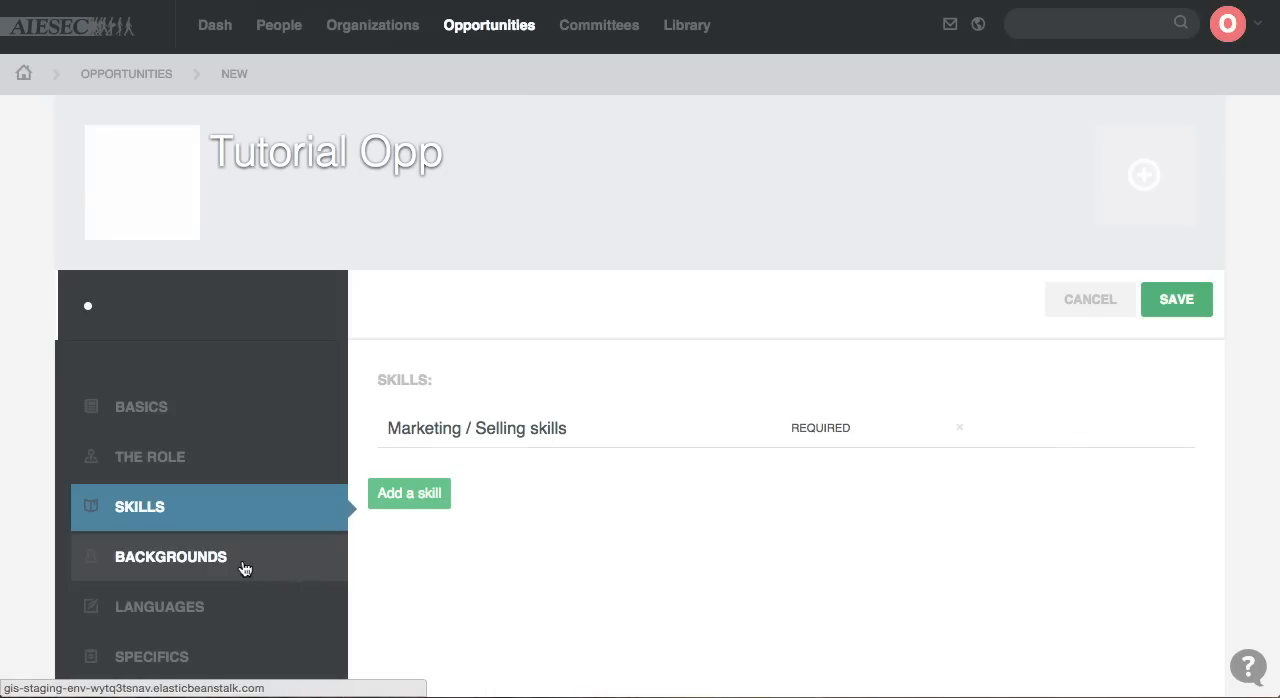
left_click(170, 557)
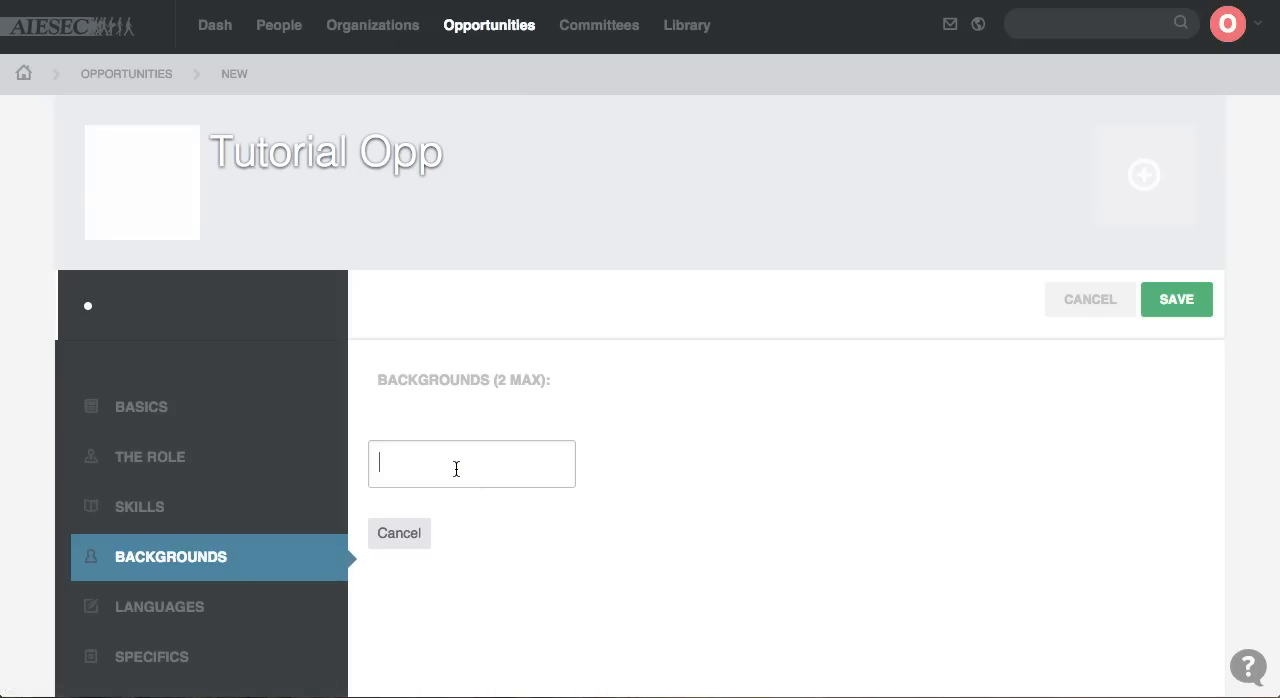
type("MARKETING")
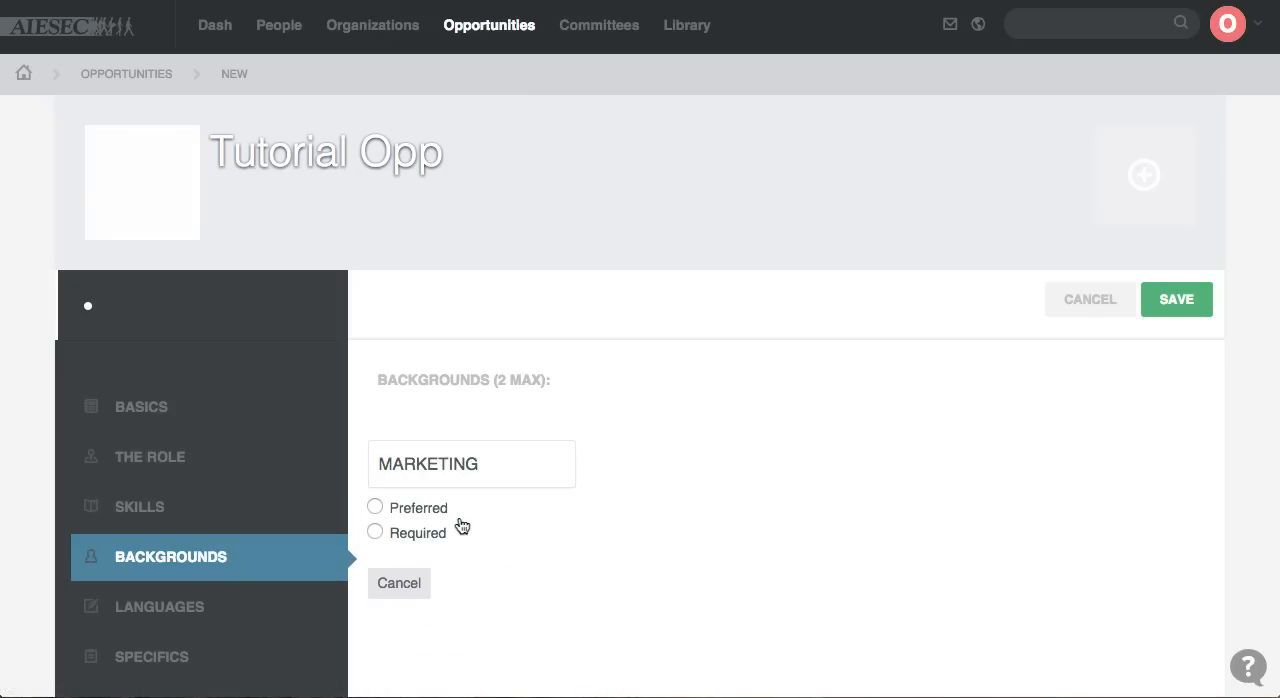
left_click(375, 532)
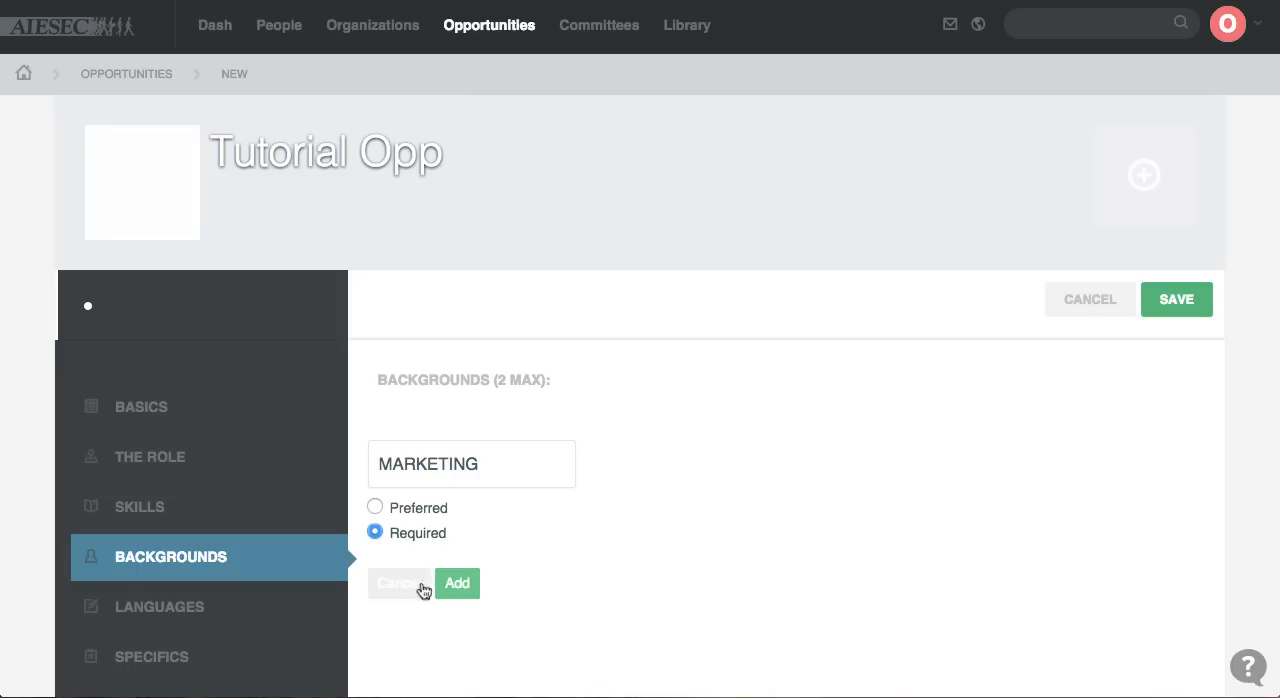
left_click(160, 606)
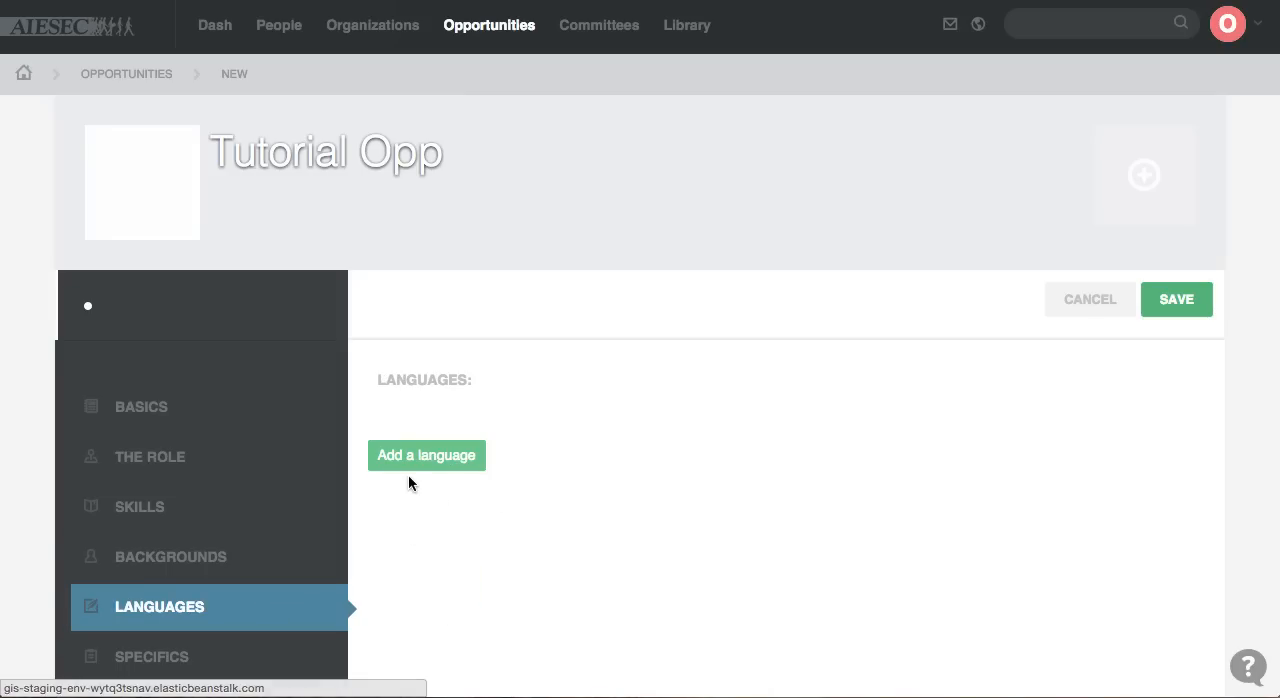
Add Arabic as a required language at Bilingual level.
left_click(426, 455)
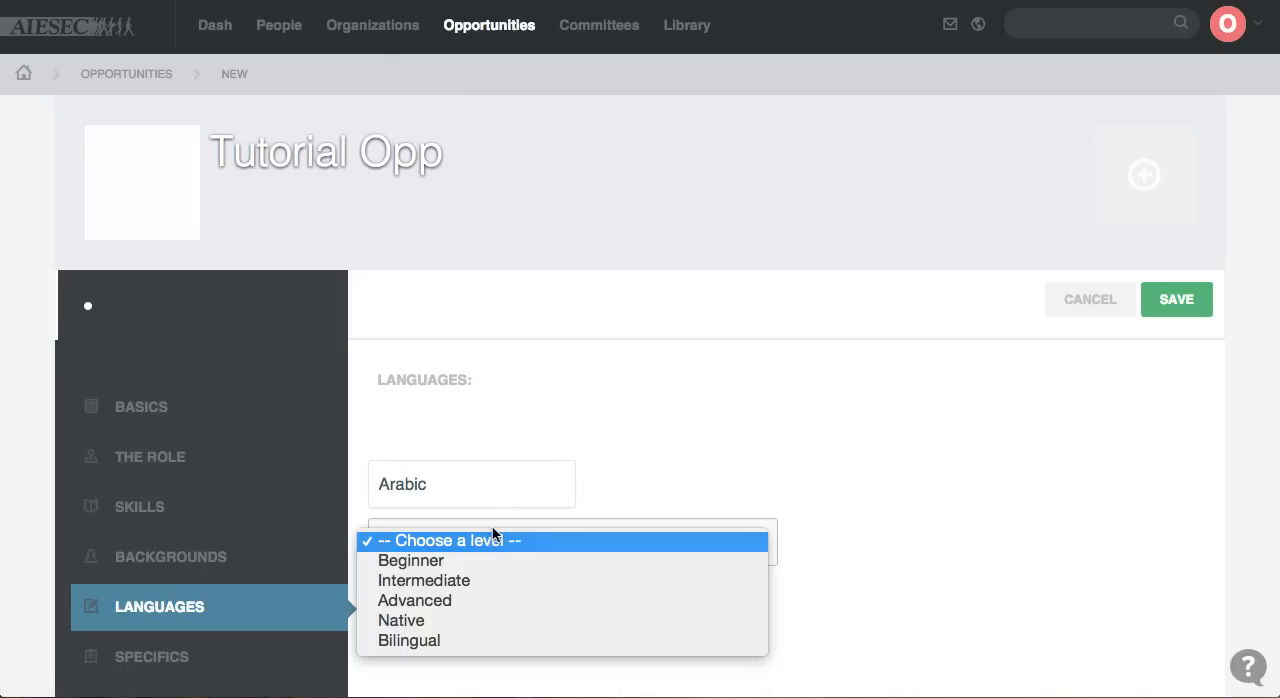
left_click(409, 640)
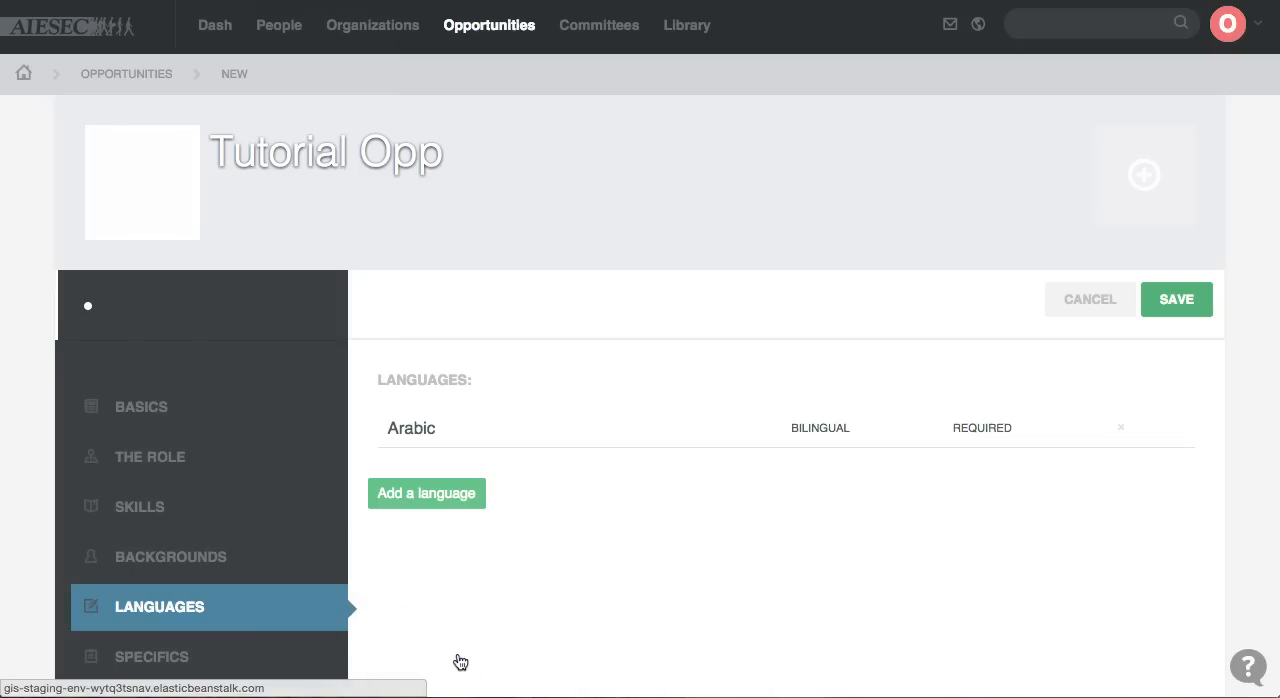
scroll("down", 3)
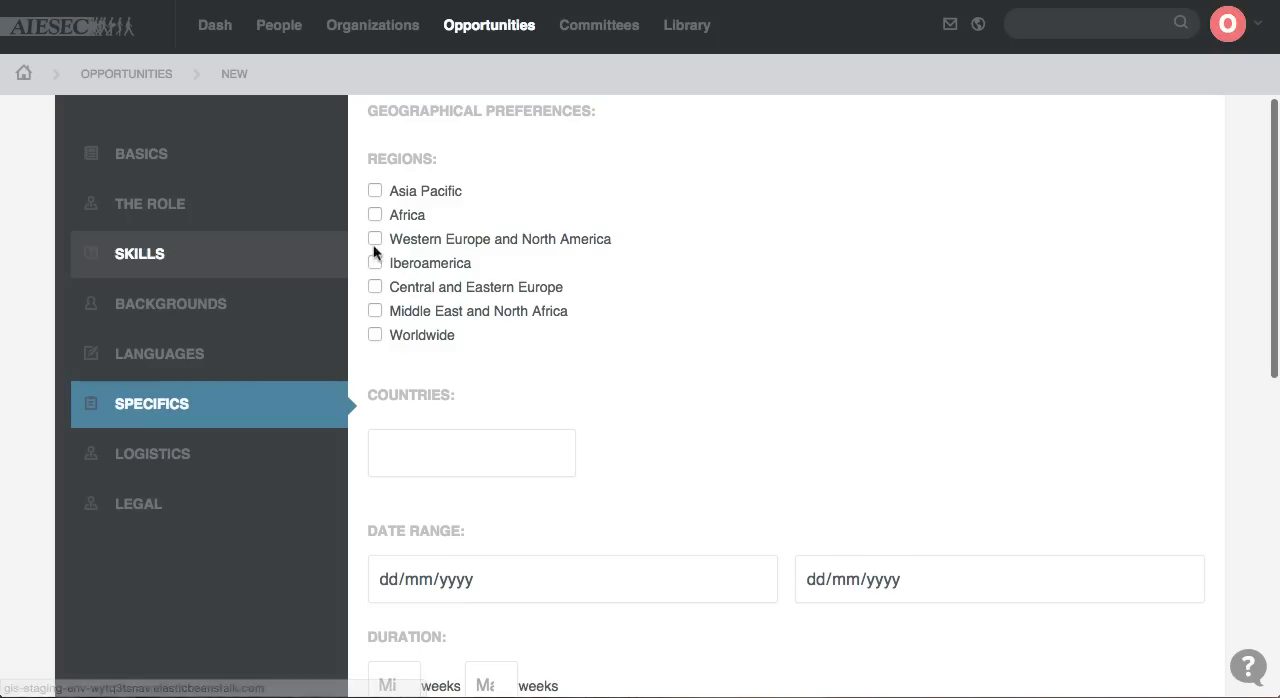
Set dates 01/01/2015–31/12/2015, duration 40–52 weeks, and tick Unpaid.
scroll("down", 3)
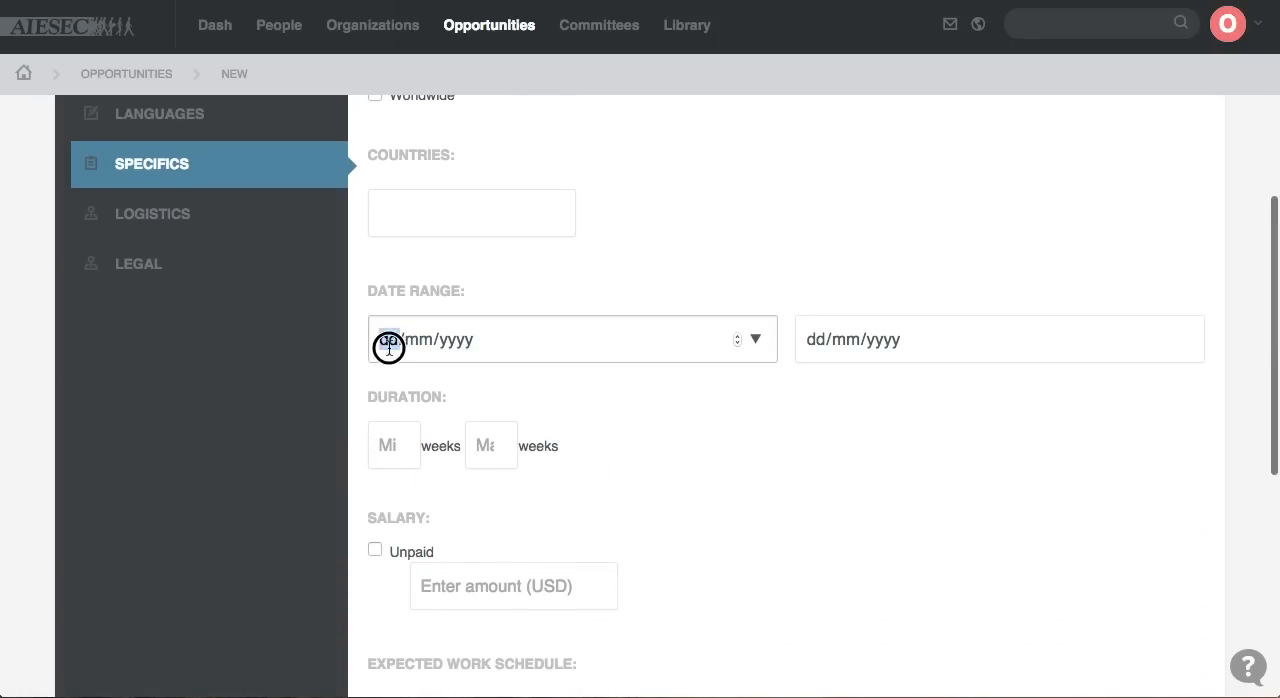
type("01/01/2015")
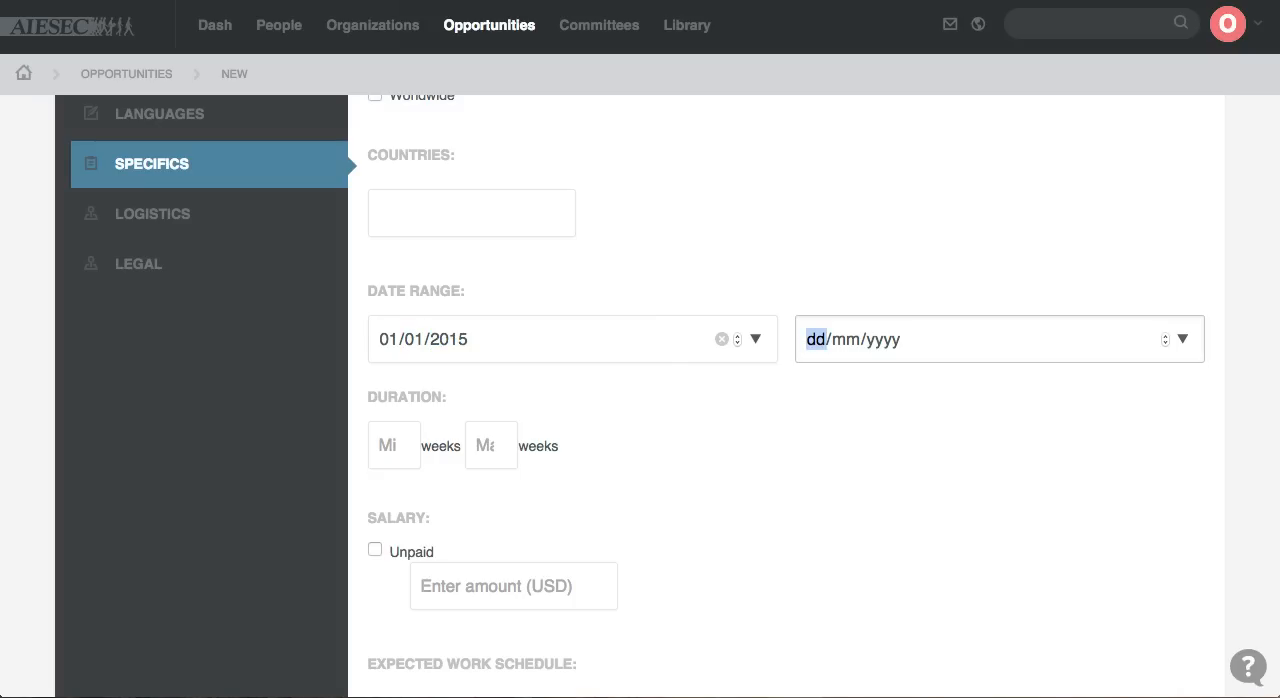
type("3112")
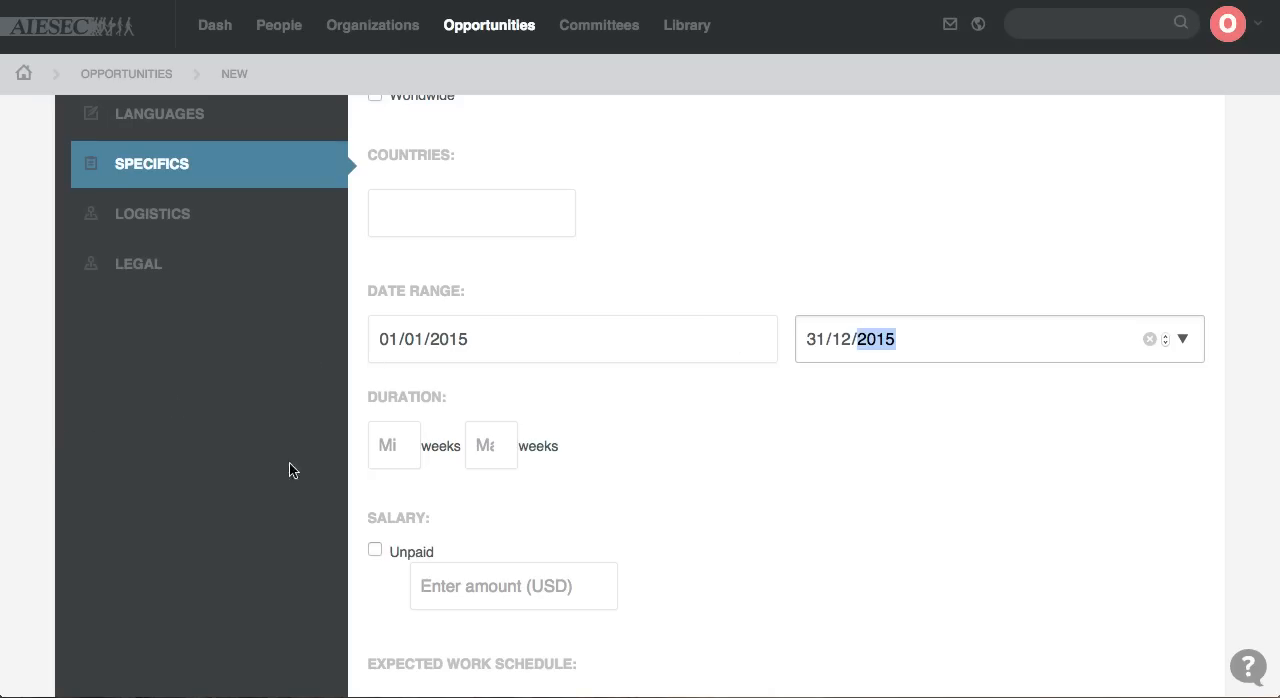
left_click(393, 445)
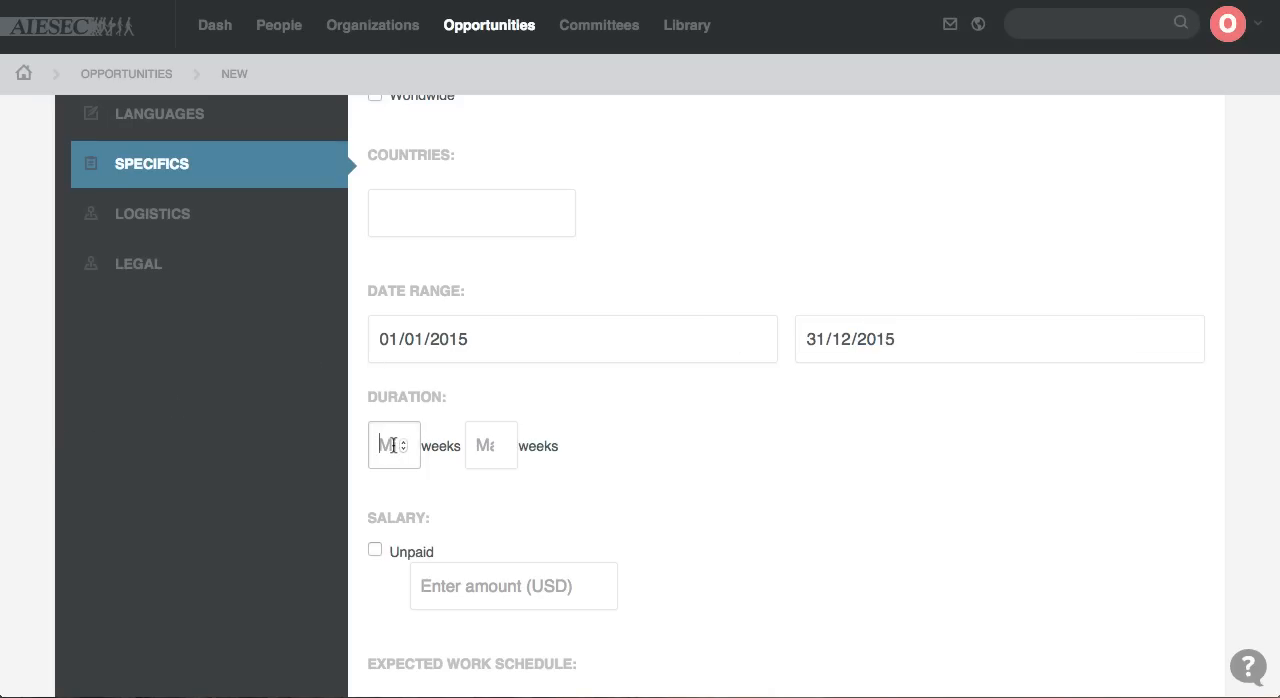
type("5")
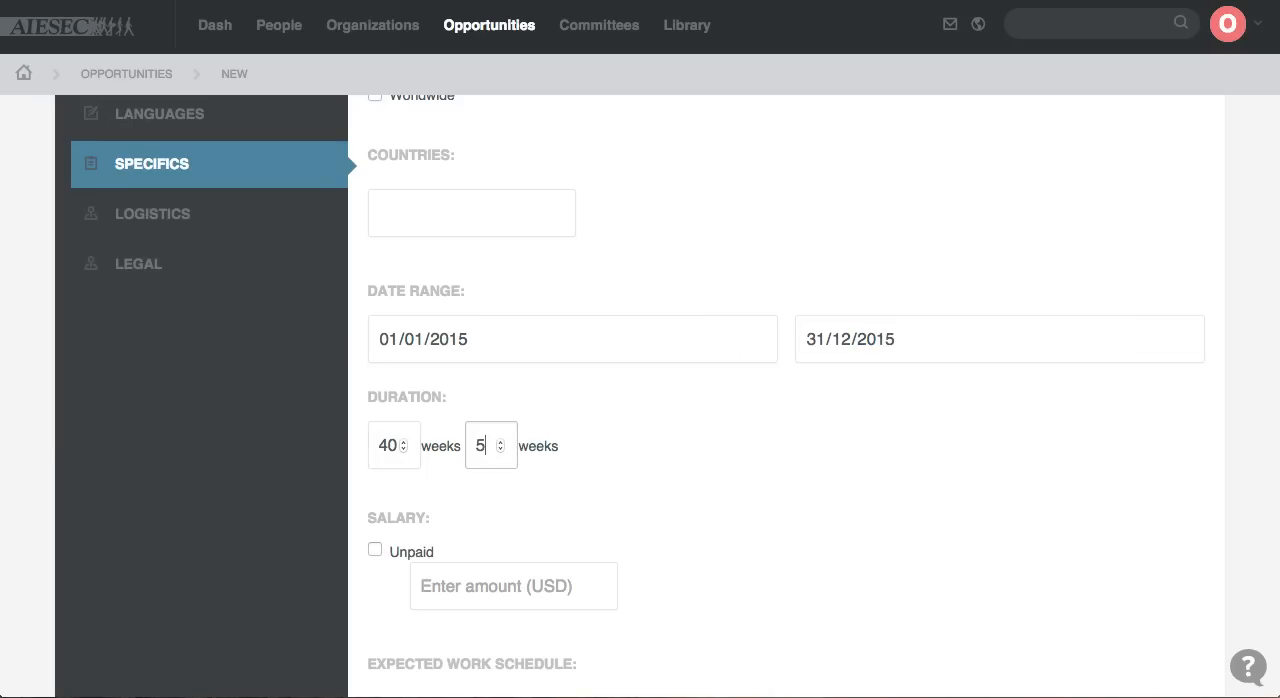
type("38")
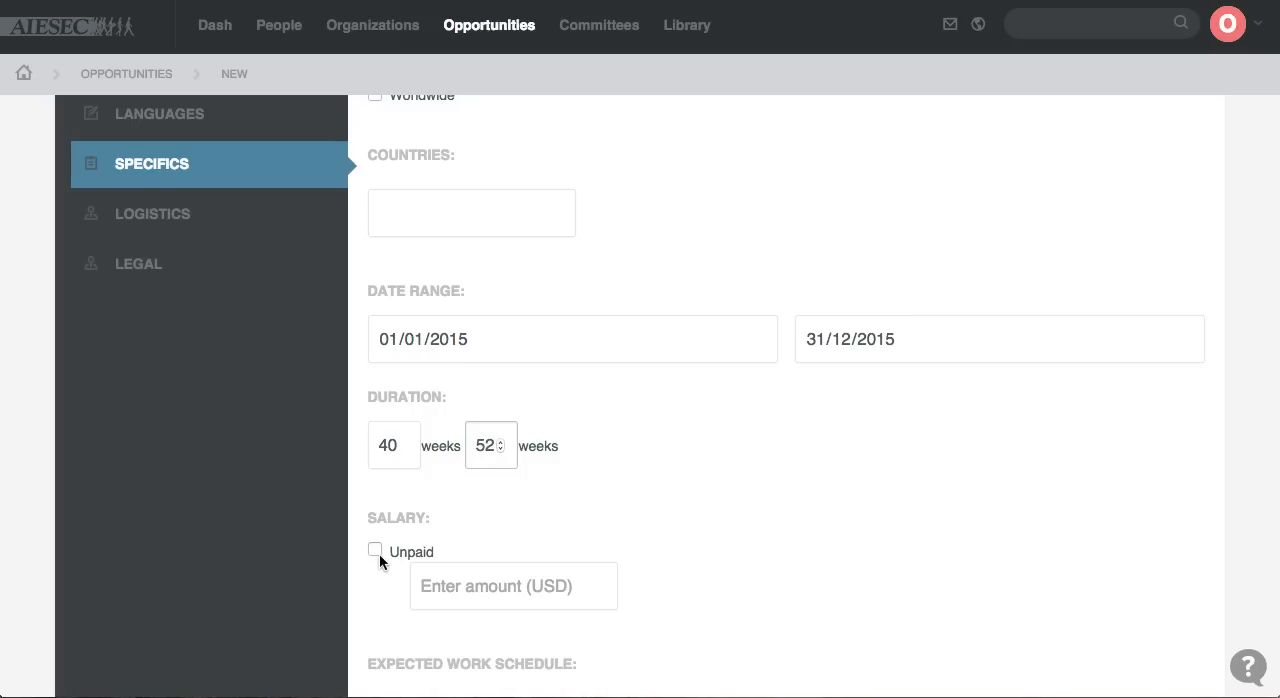
left_click(375, 550)
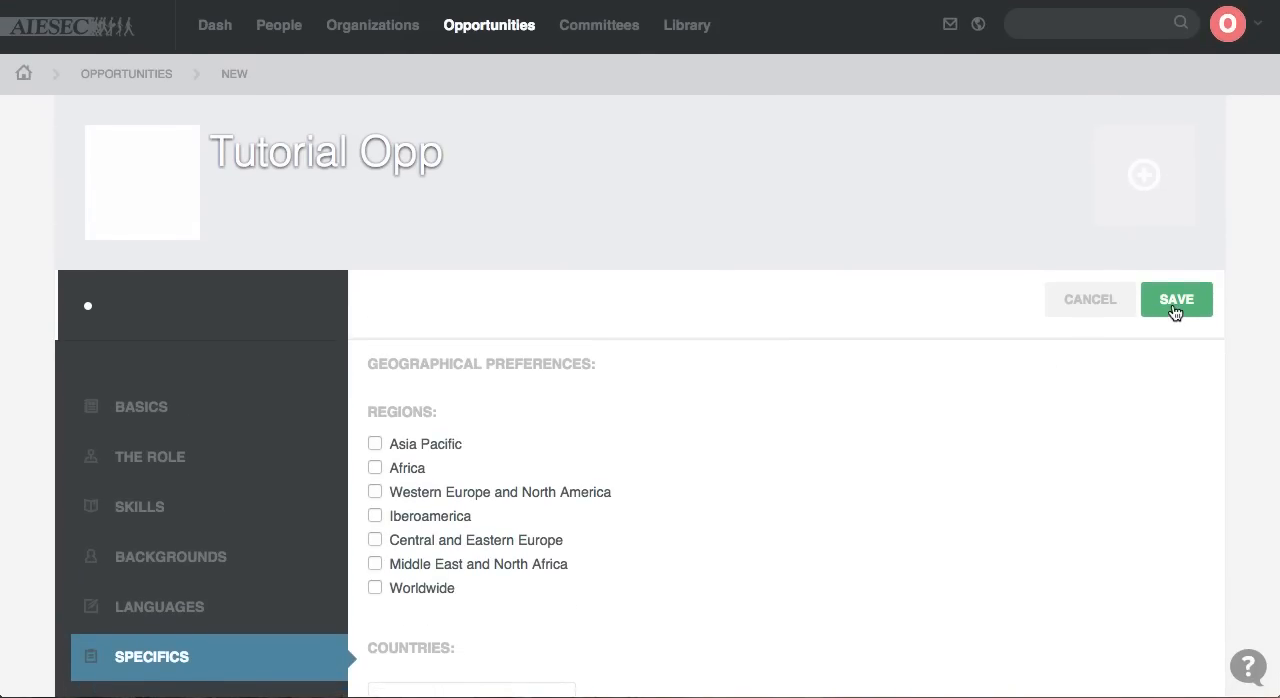
Save Tutorial Opp and review its draft details page.
left_click(1176, 299)
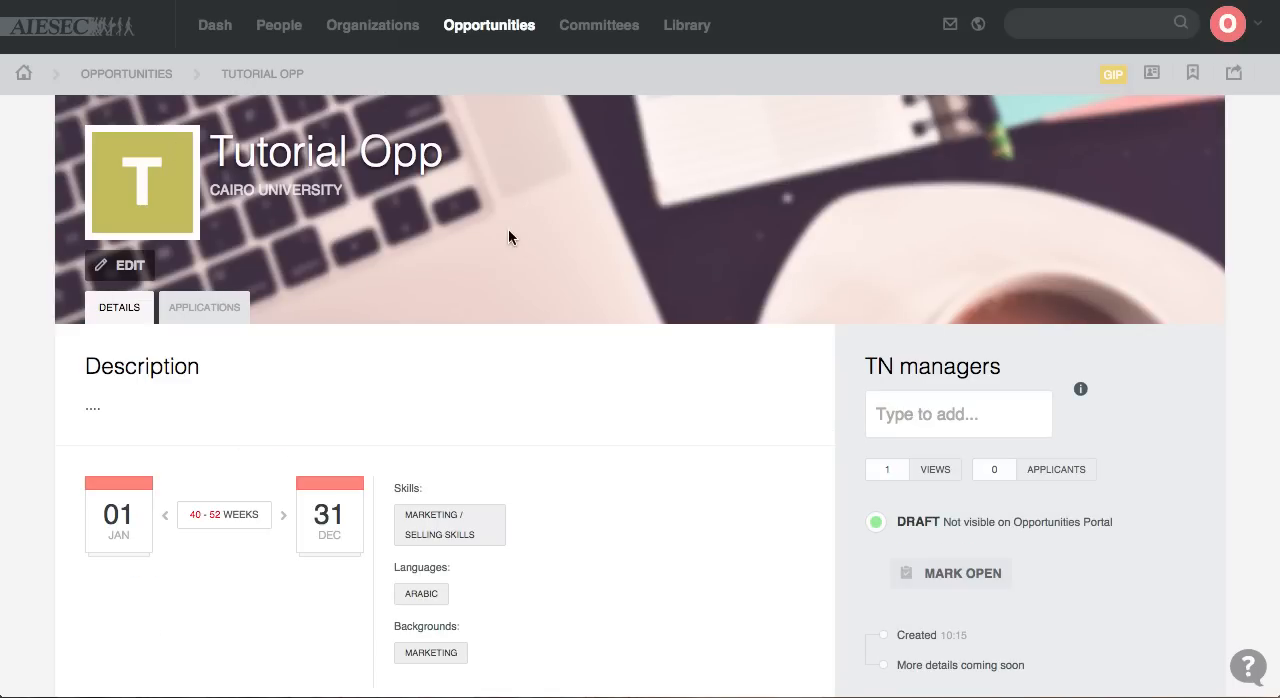
scroll("down", 3)
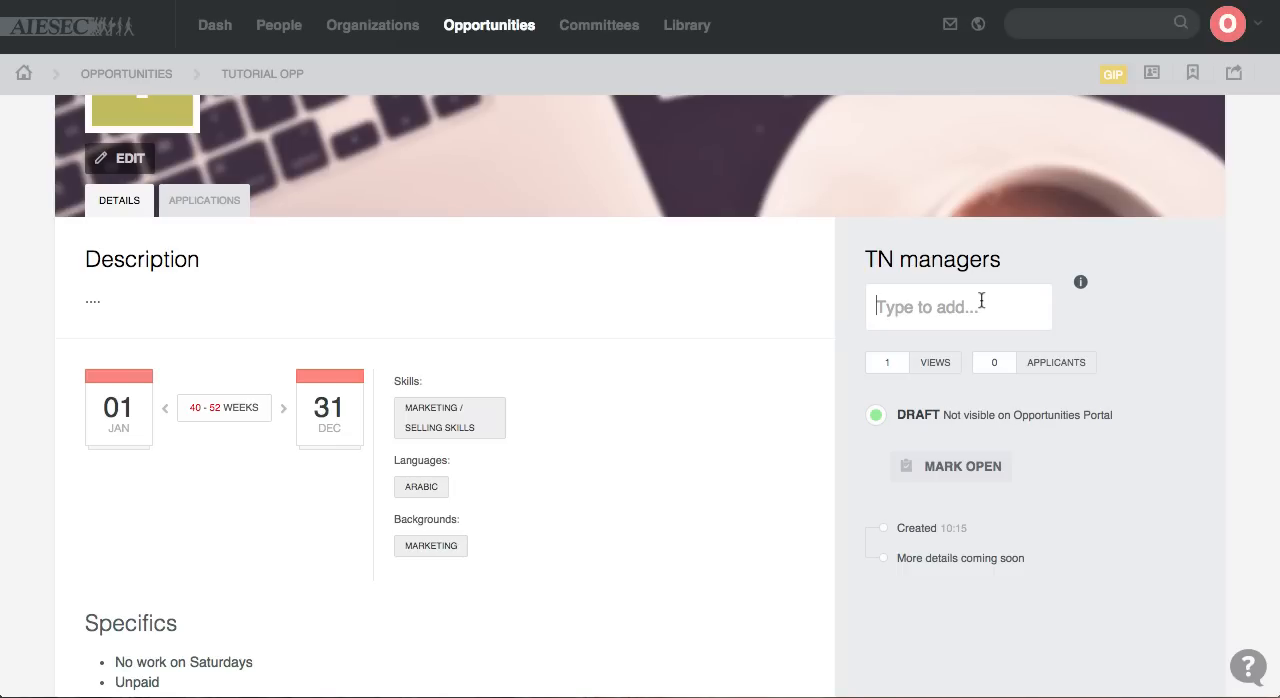
Assign a TN manager by typing 'An' and picking them from the suggestions.
type("An")
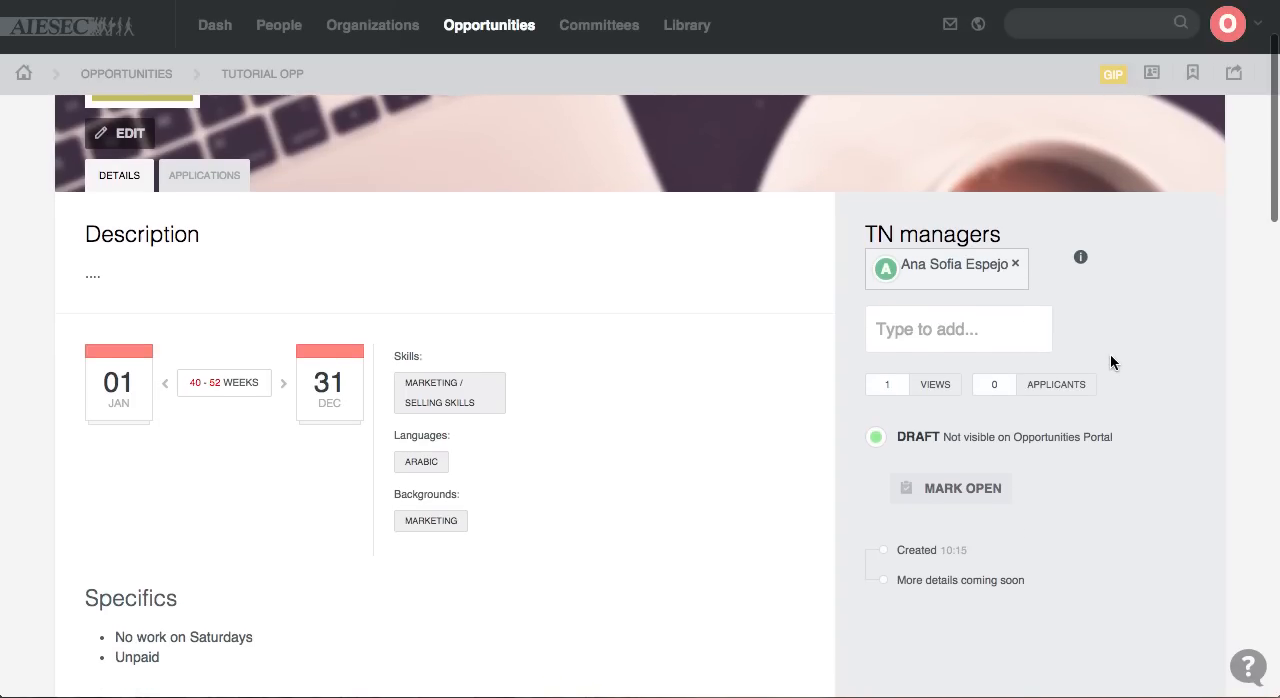
scroll("down", 3)
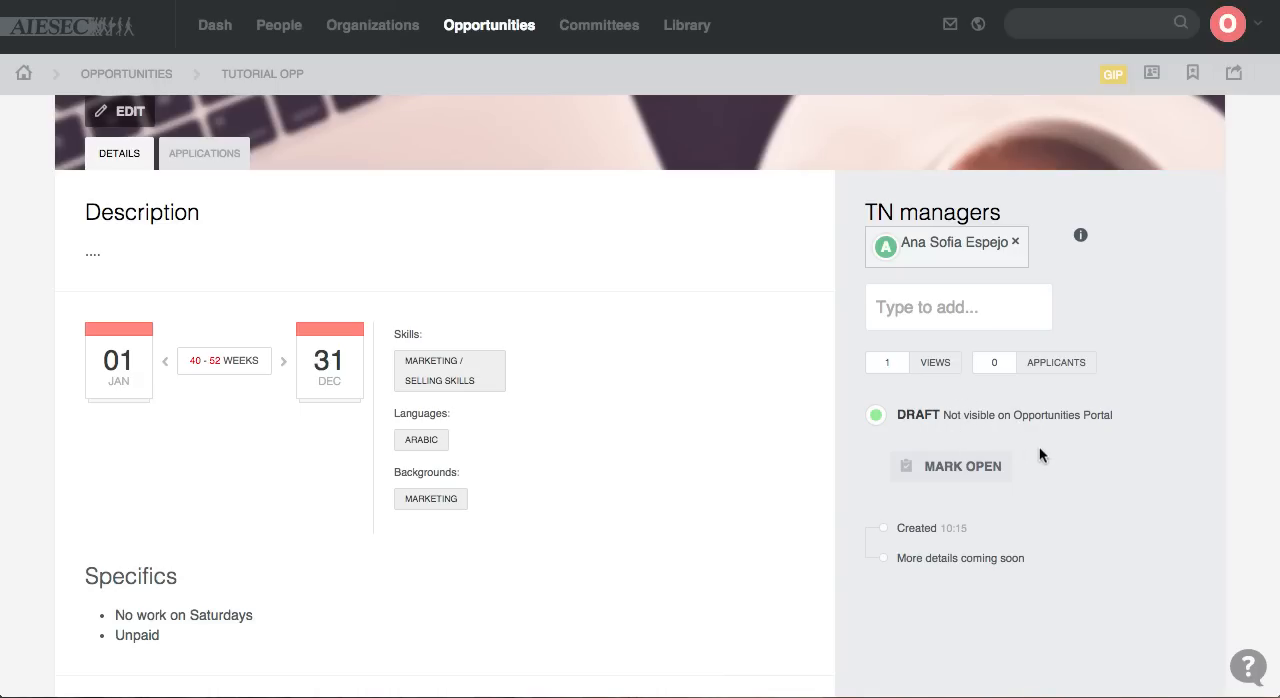
scroll("down", 3)
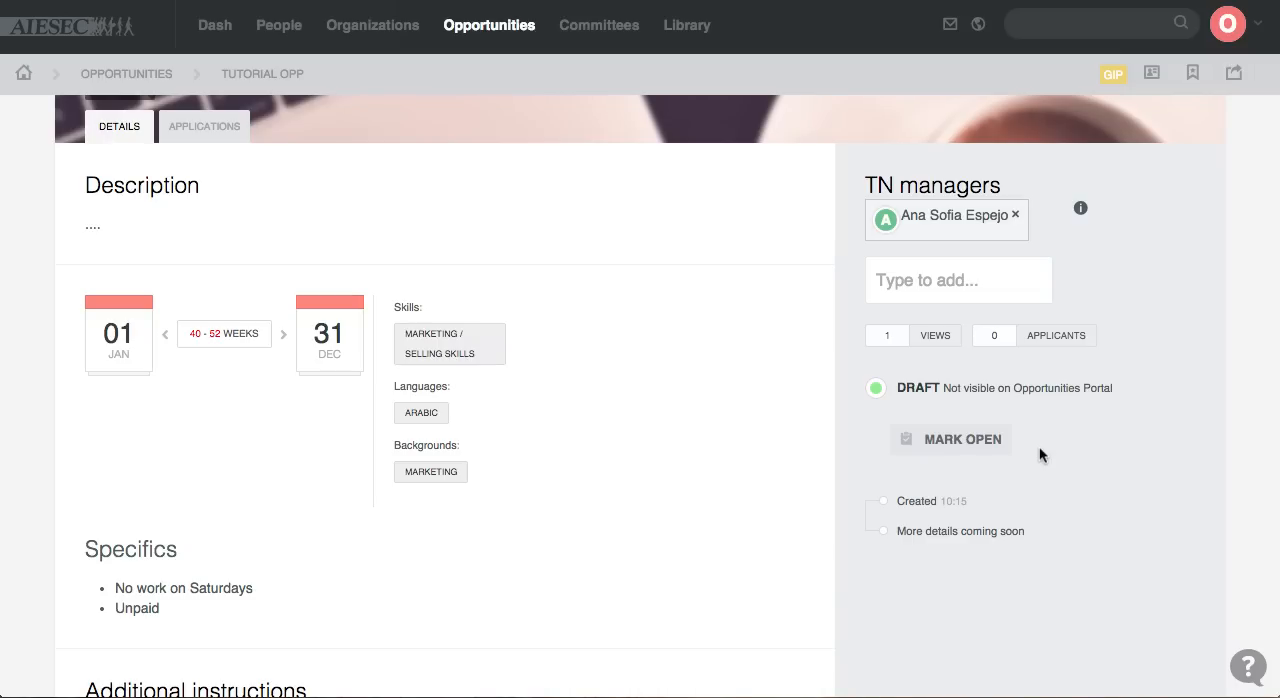
mouse_move(735, 361)
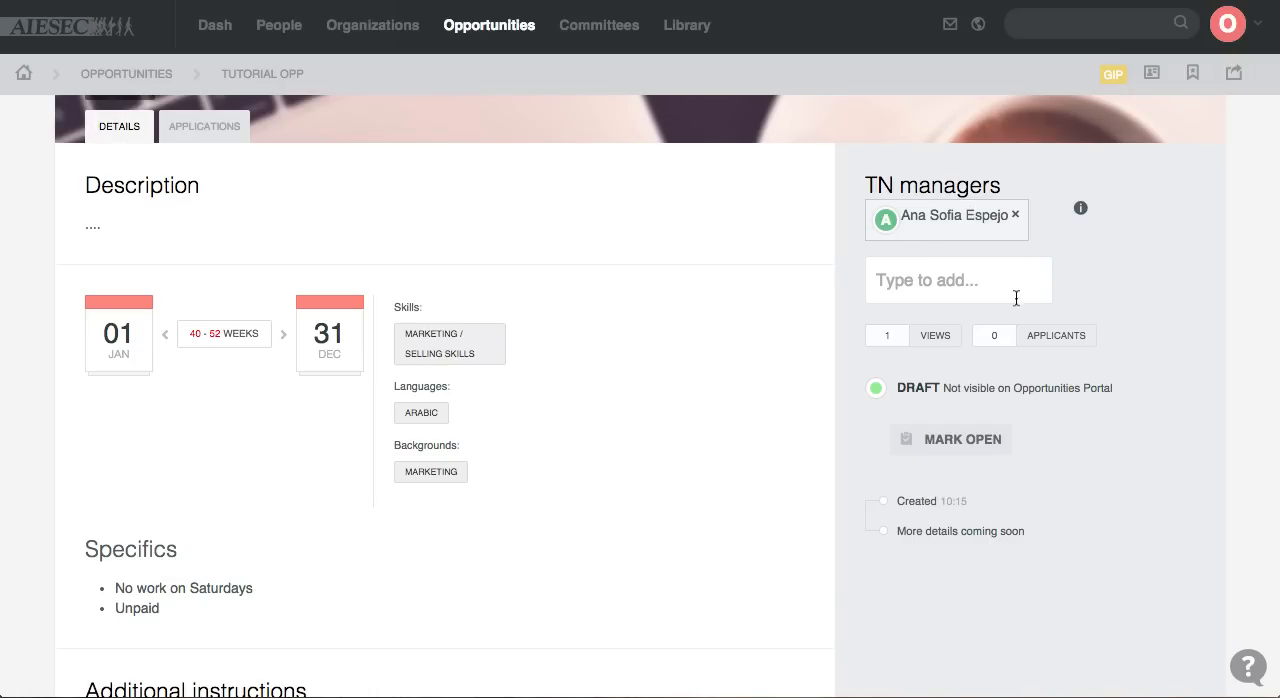
mouse_move(940, 432)
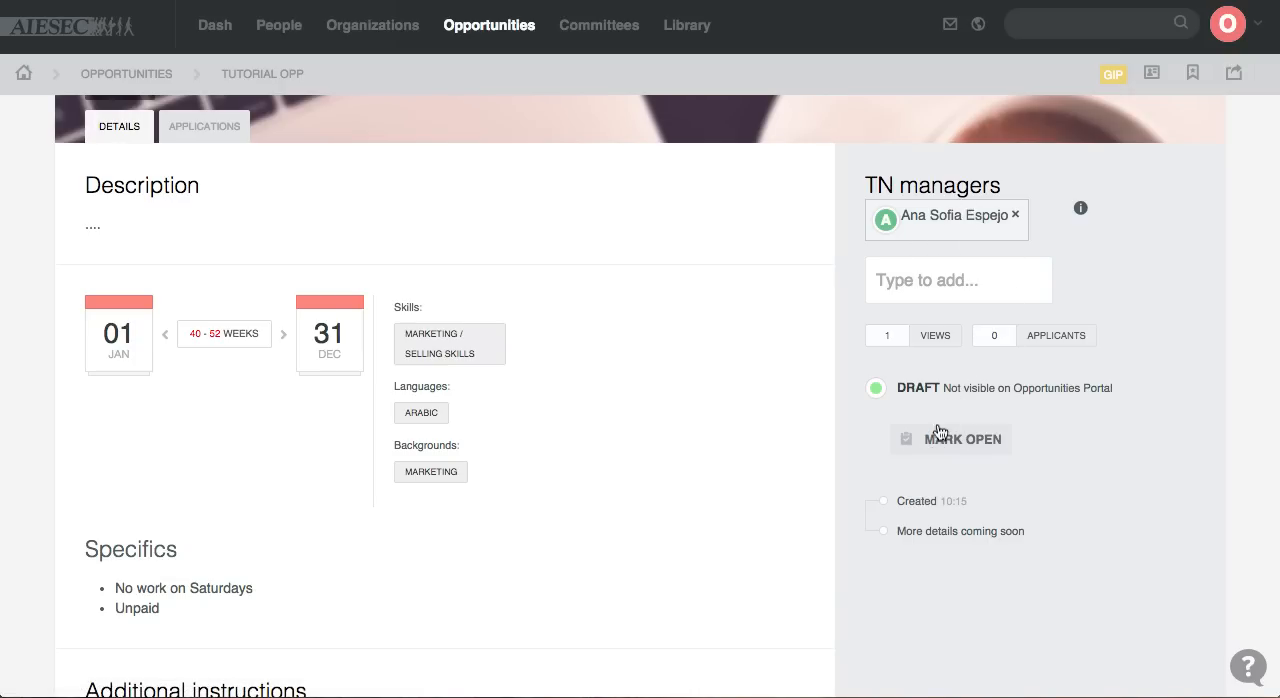
Mark the Tutorial Opp opportunity as open and confirm the prompt.
left_click(950, 439)
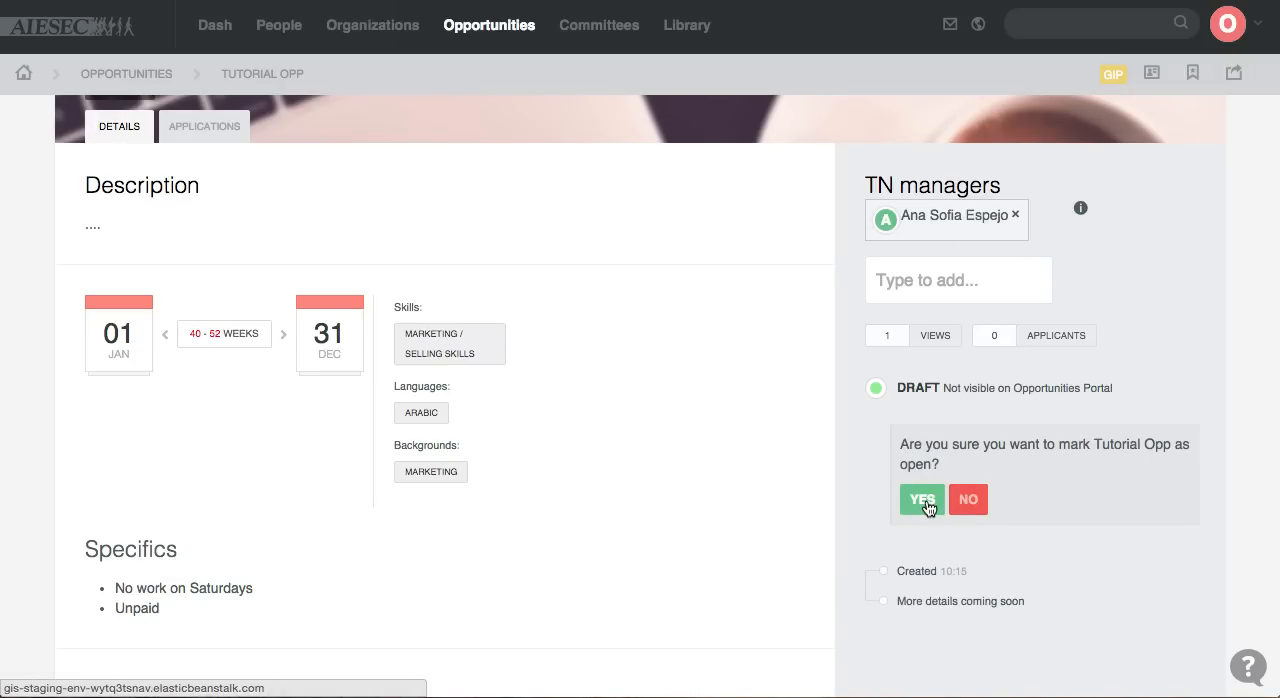
left_click(921, 499)
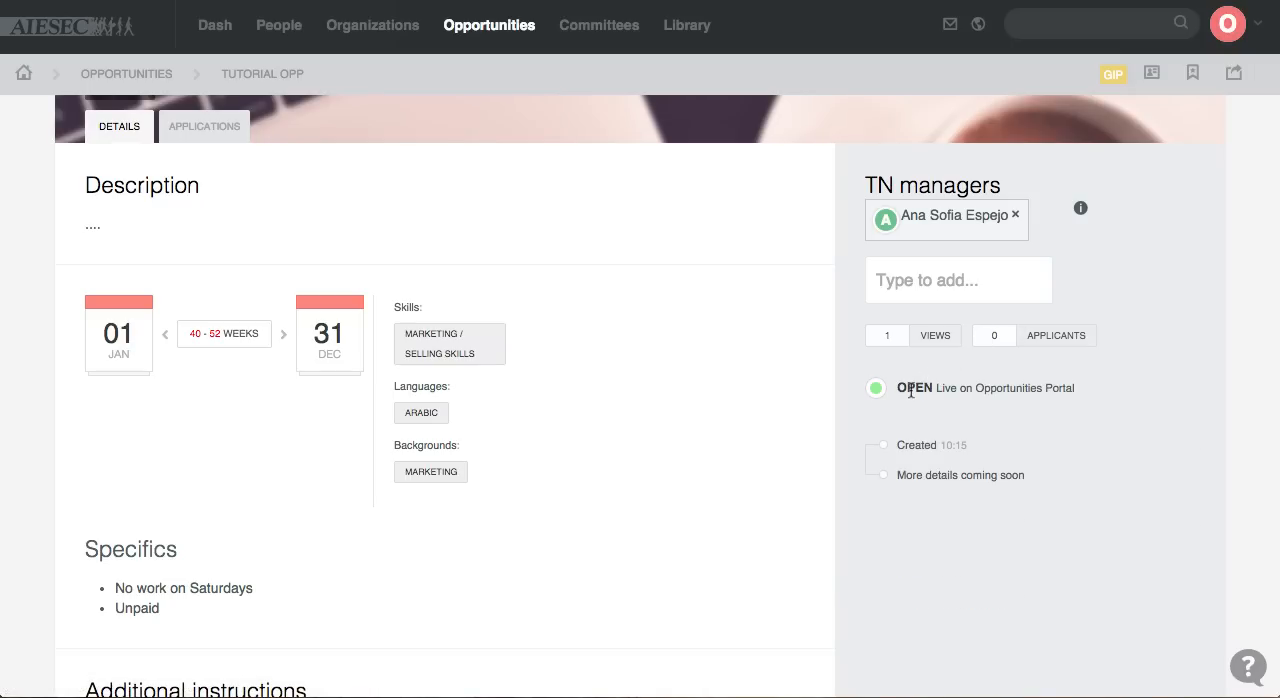
mouse_move(1010, 385)
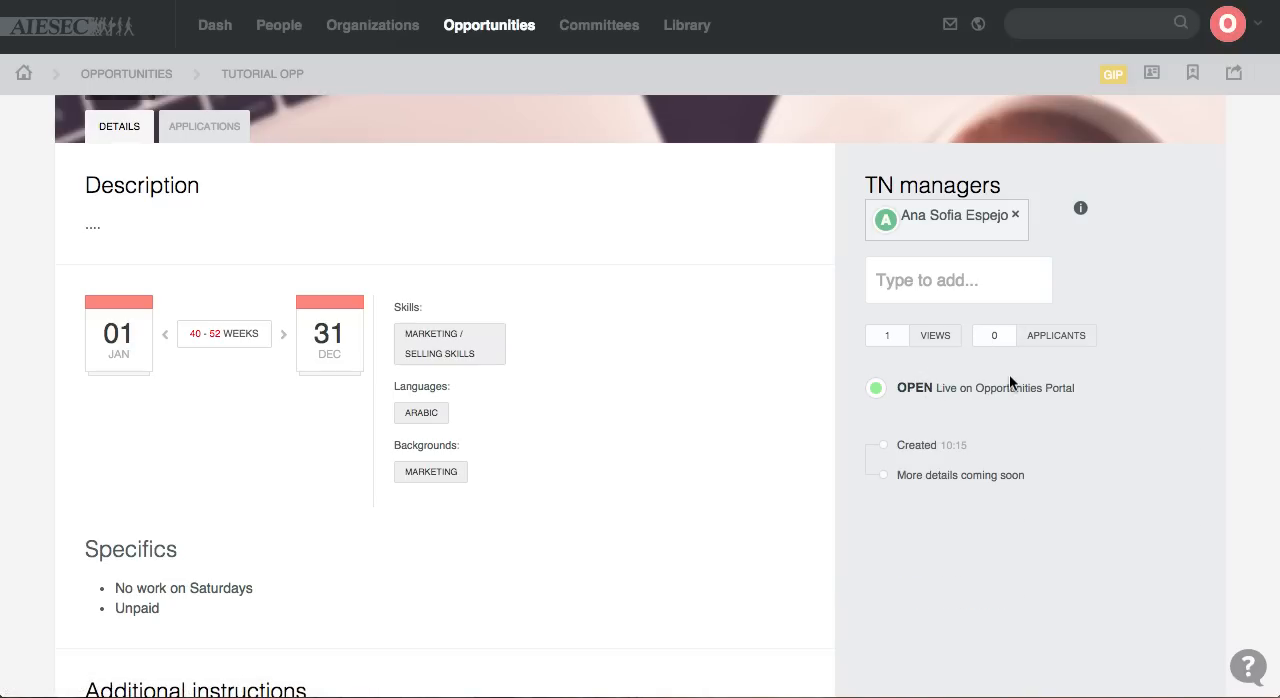
mouse_move(1051, 387)
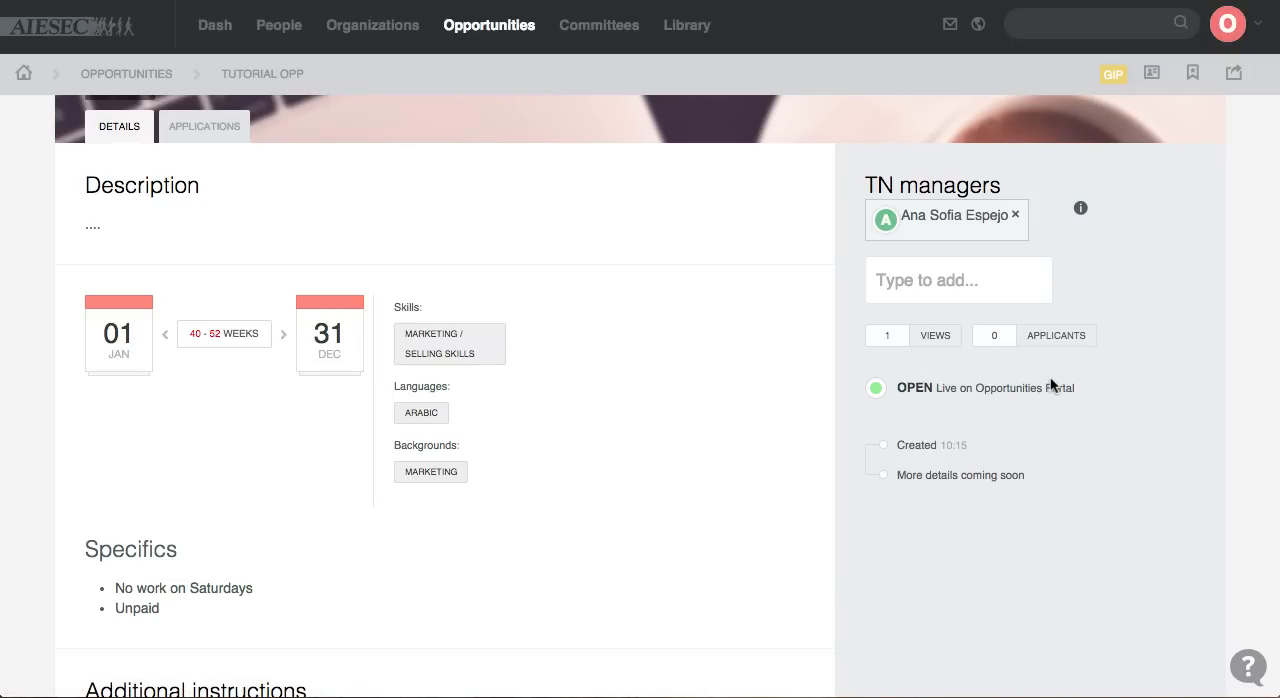